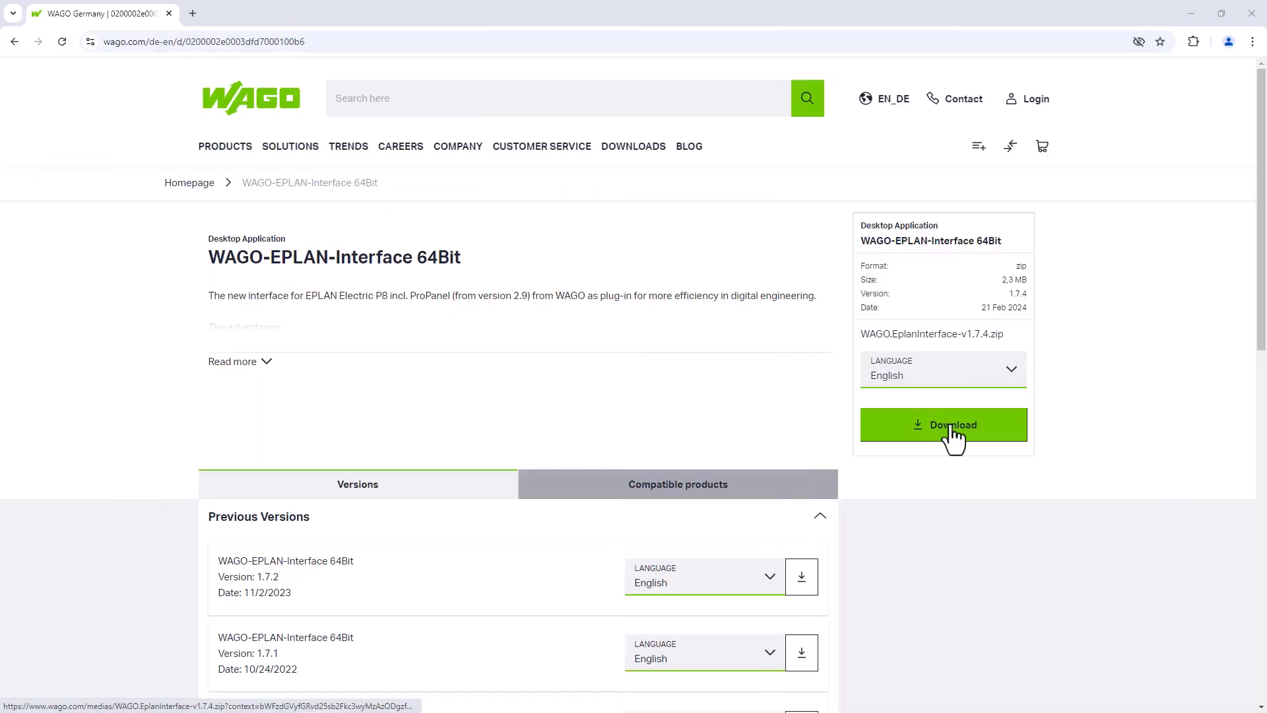
# - Download the WAGO-EPLAN-Interface 64-bit archive and install it in English, accepting the license
pyautogui.click(942, 424)
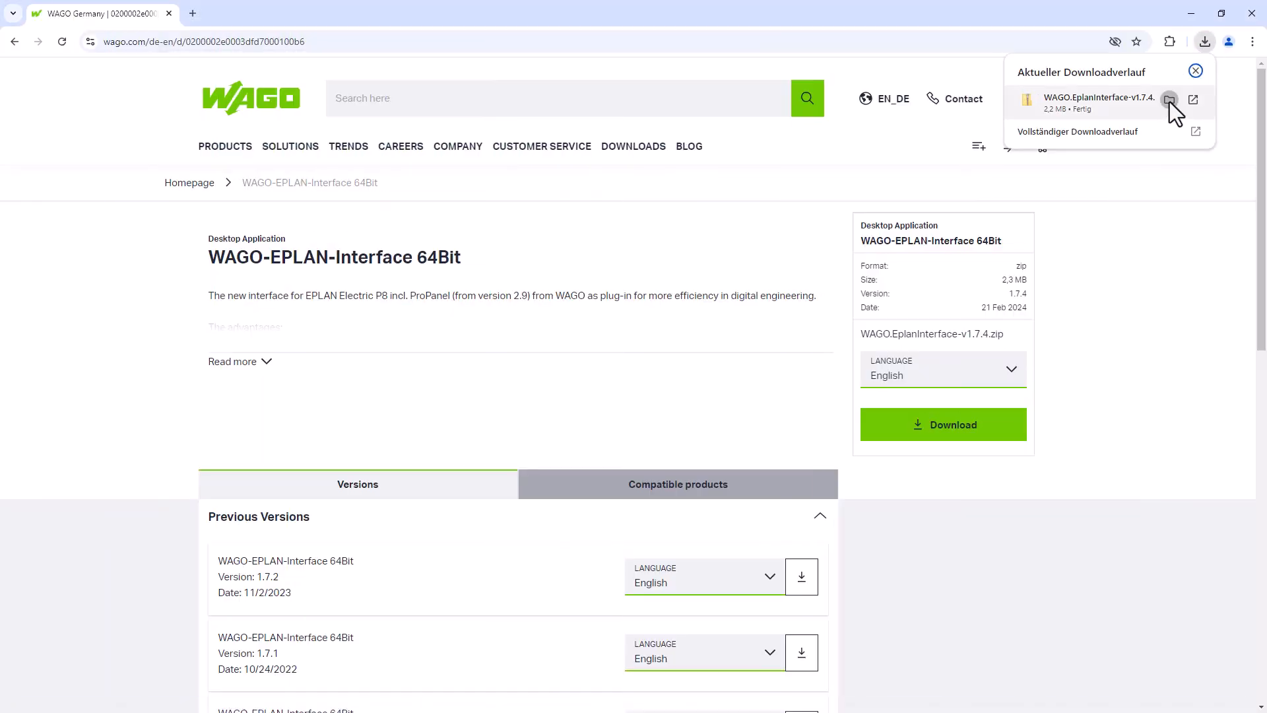
pyautogui.click(1170, 100)
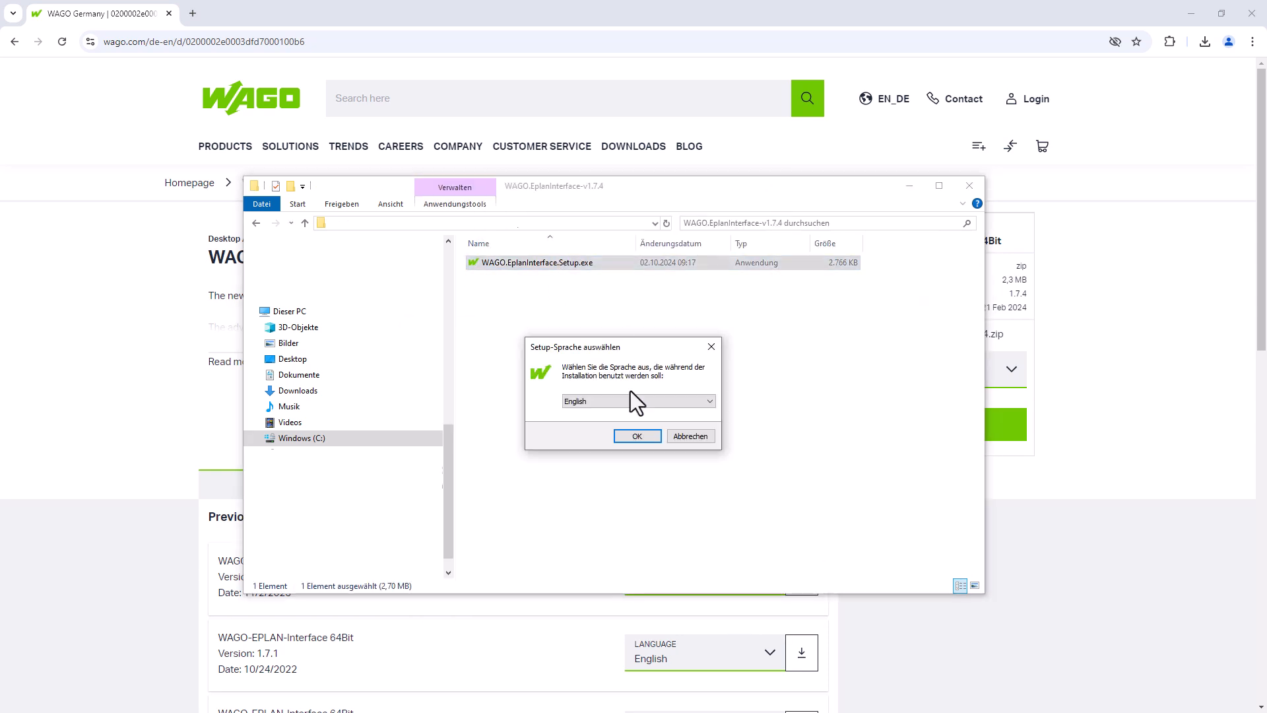
pyautogui.click(637, 436)
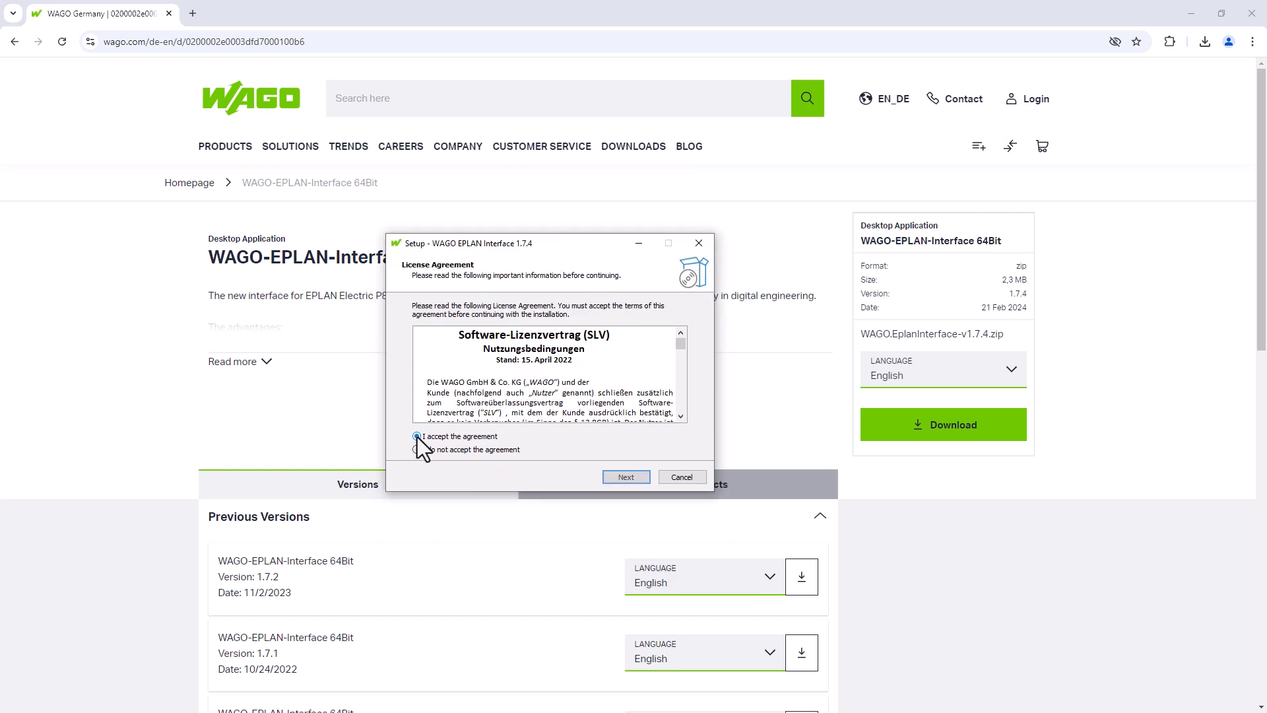
pyautogui.click(626, 476)
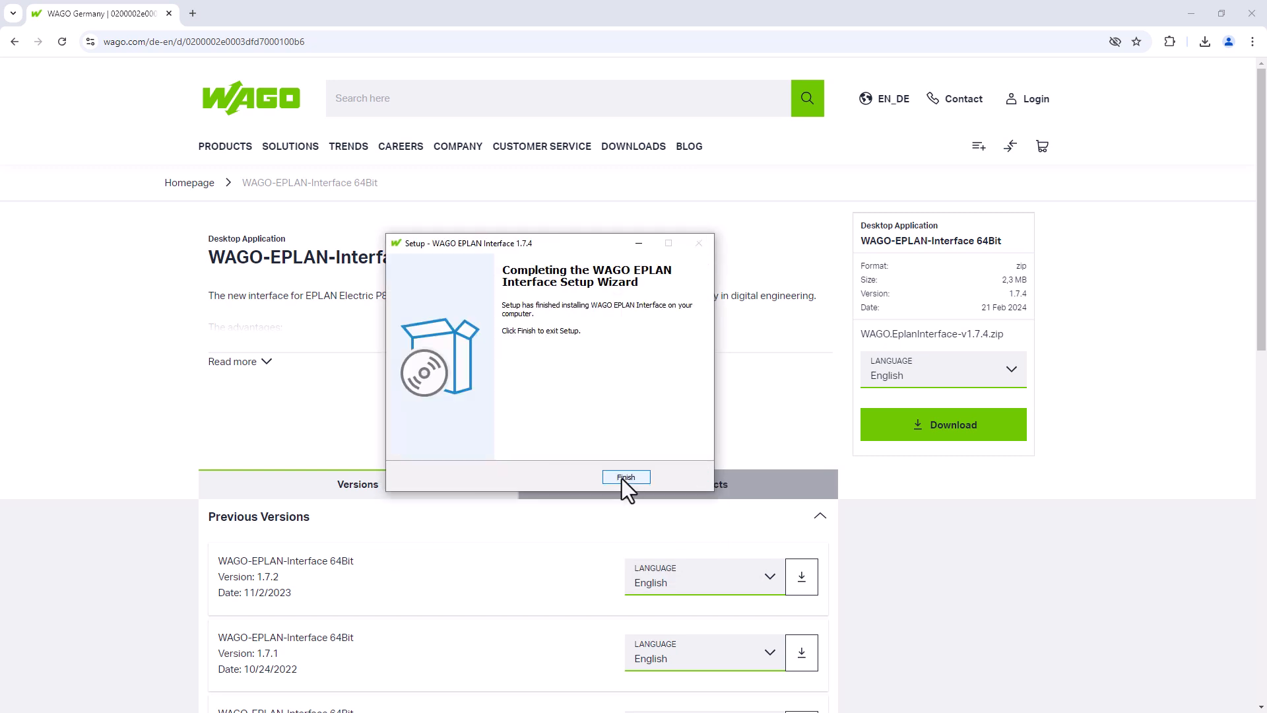
pyautogui.click(626, 477)
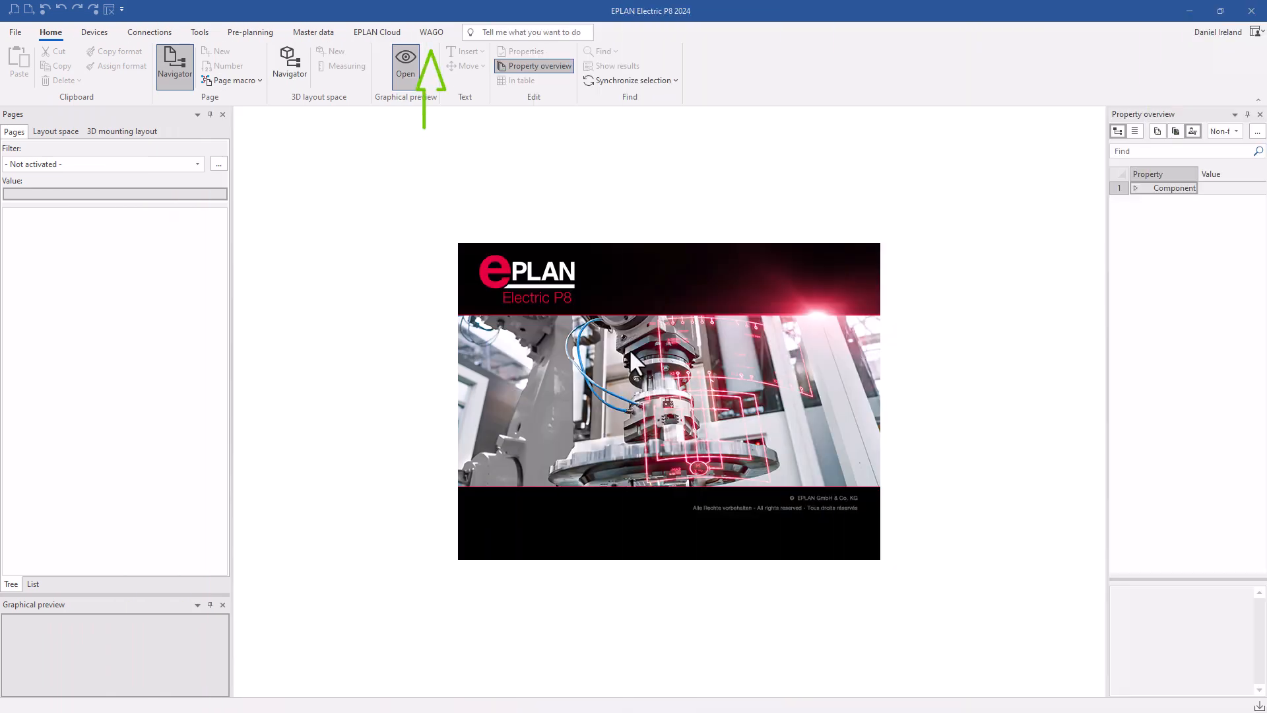
# - Show the WAGO ribbon tab with its Smart Designer, marking and info functions
pyautogui.click(431, 32)
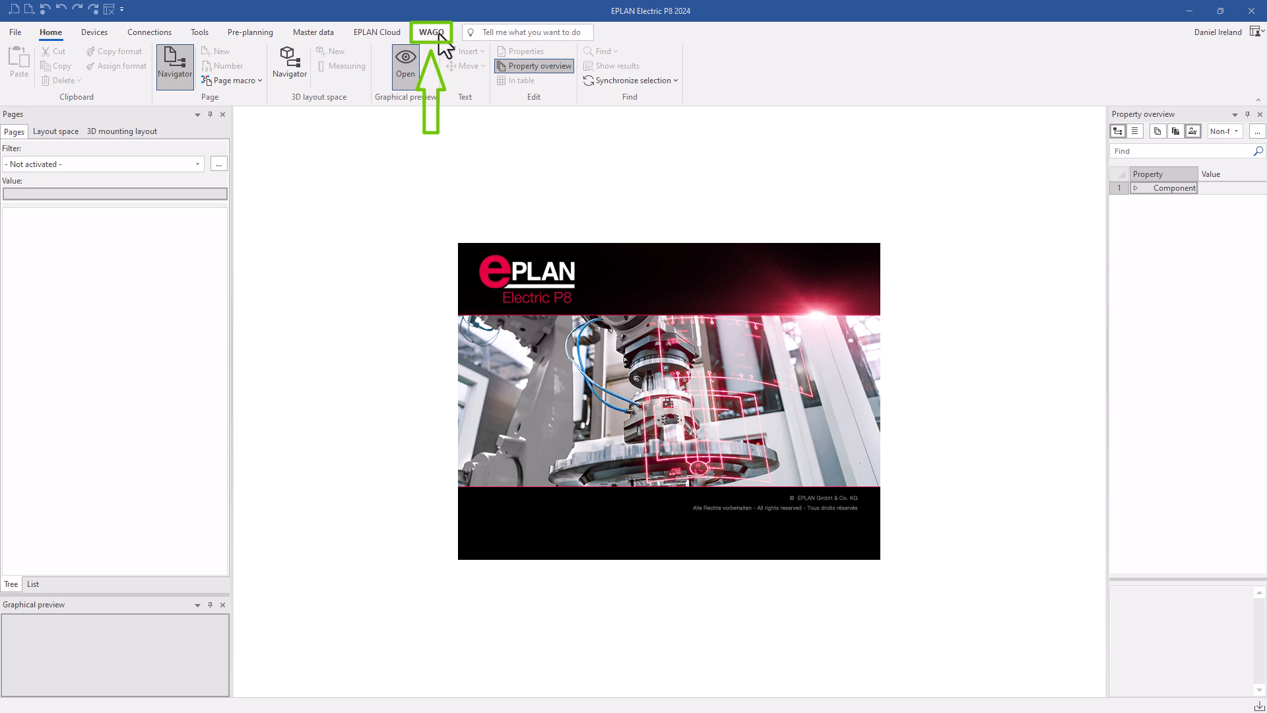
pyautogui.click(432, 32)
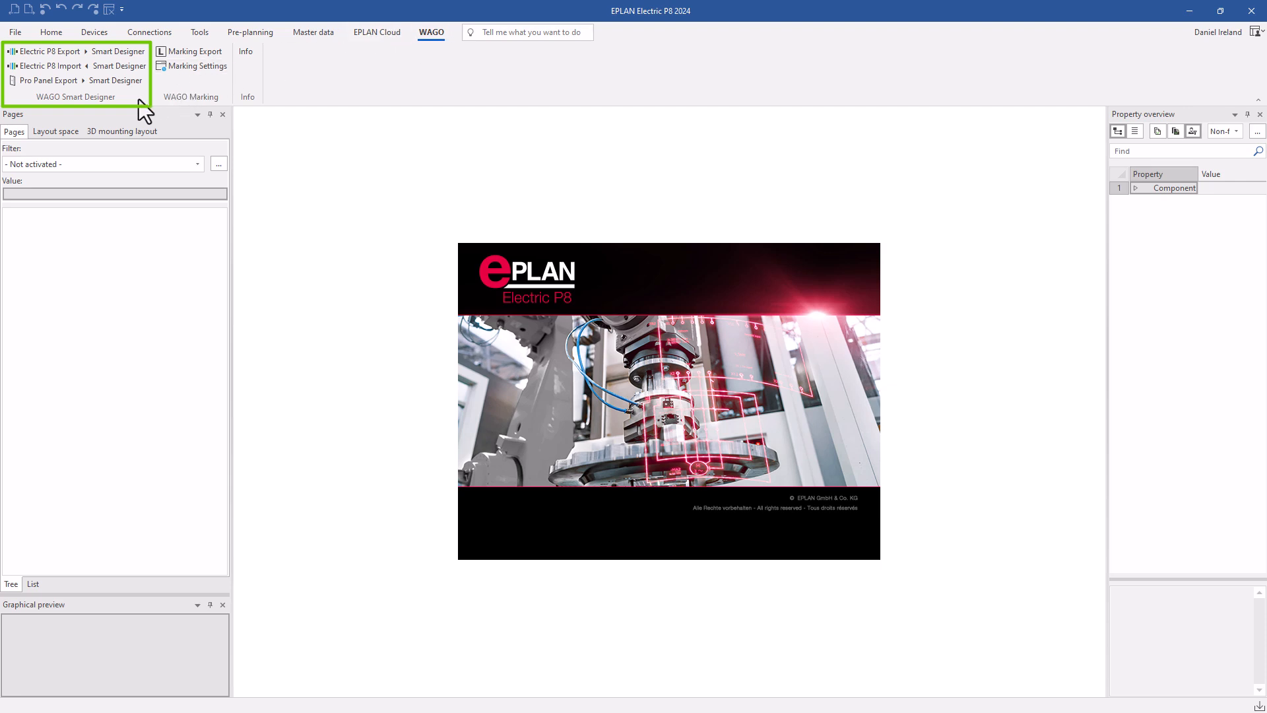
pyautogui.moveTo(144, 113)
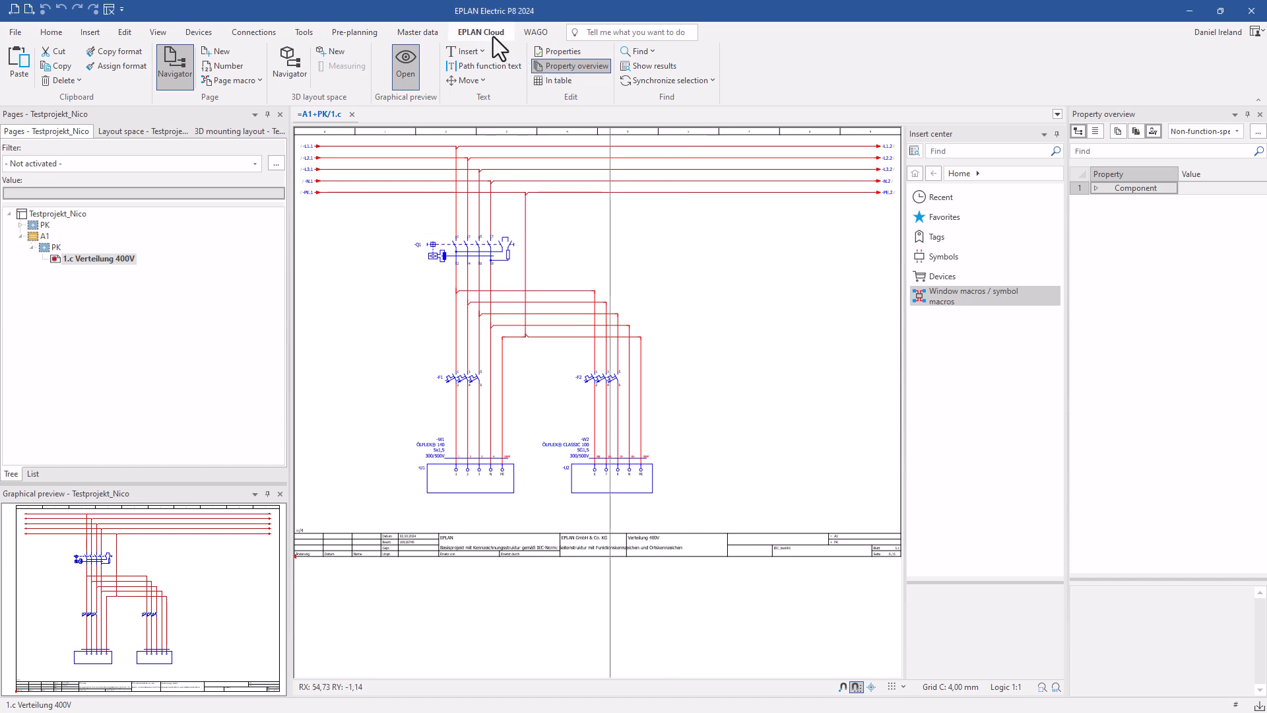
# - In the Data Portal, add parts 2002-1201, 2002-1204, 2002-1207 and end plate 2002-1292 to downloads
pyautogui.click(480, 32)
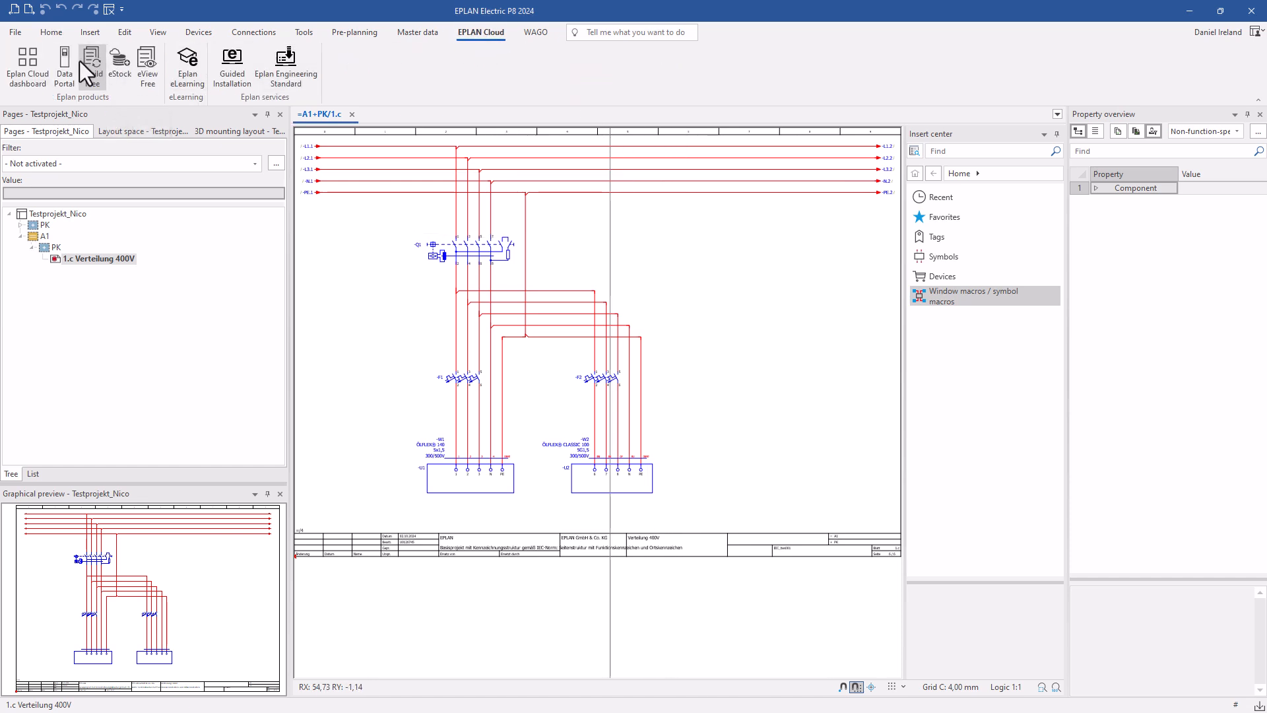
pyautogui.click(64, 66)
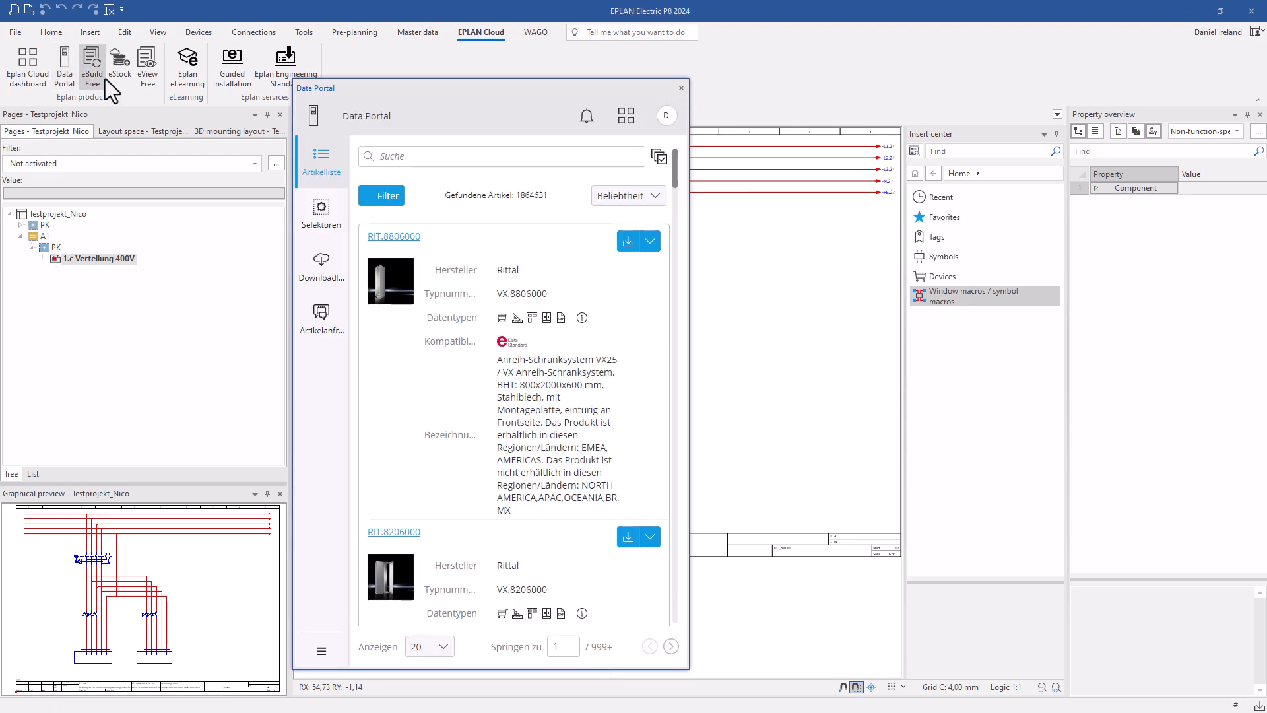
pyautogui.write('2002-1201')
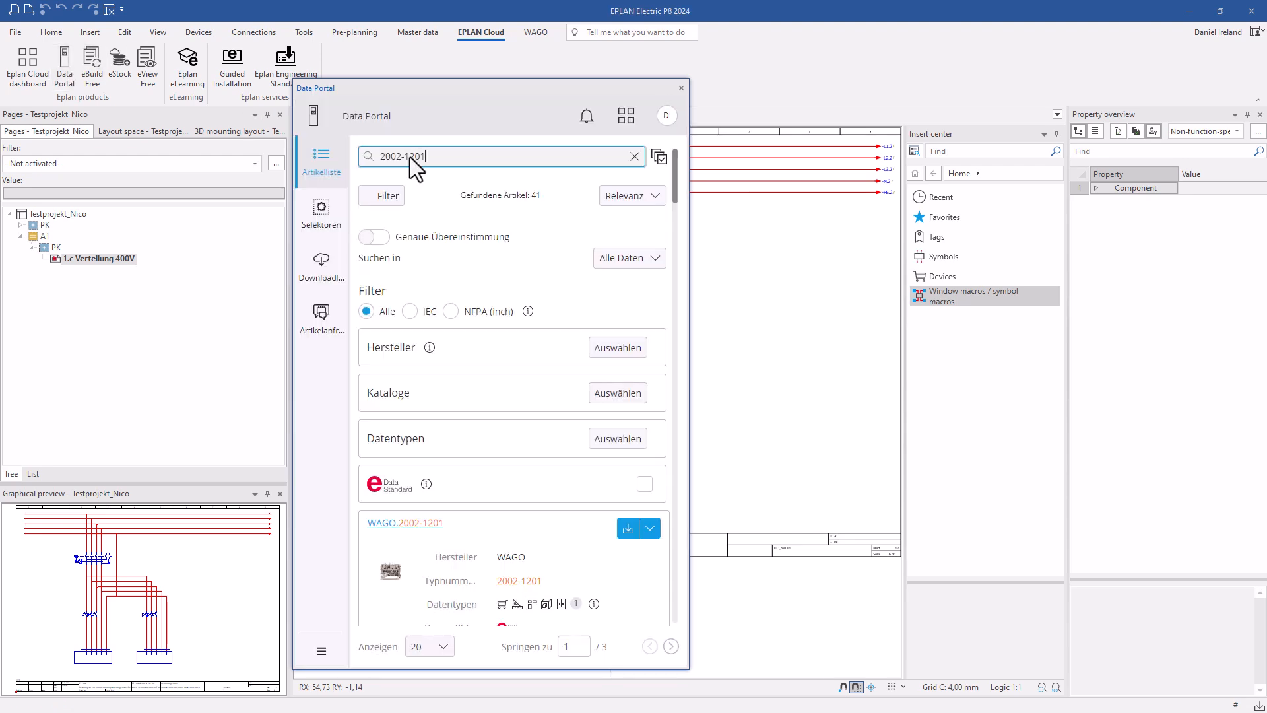
pyautogui.click(628, 528)
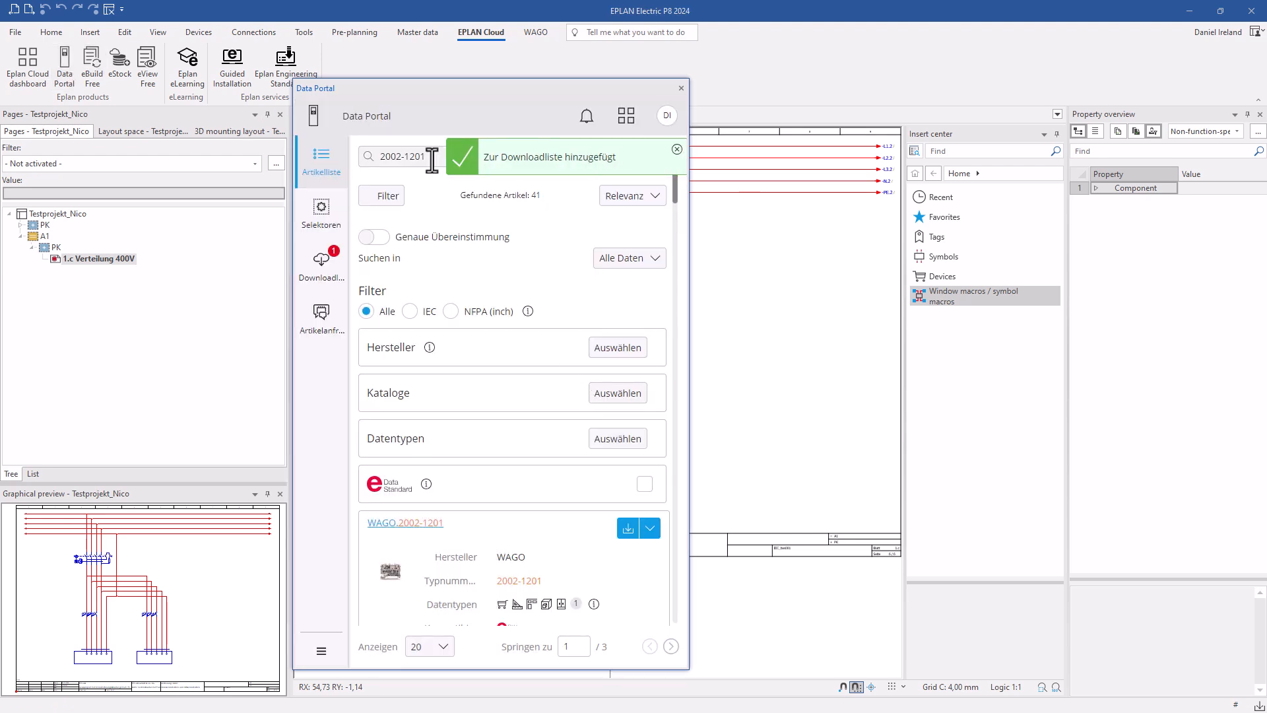
pyautogui.click(628, 240)
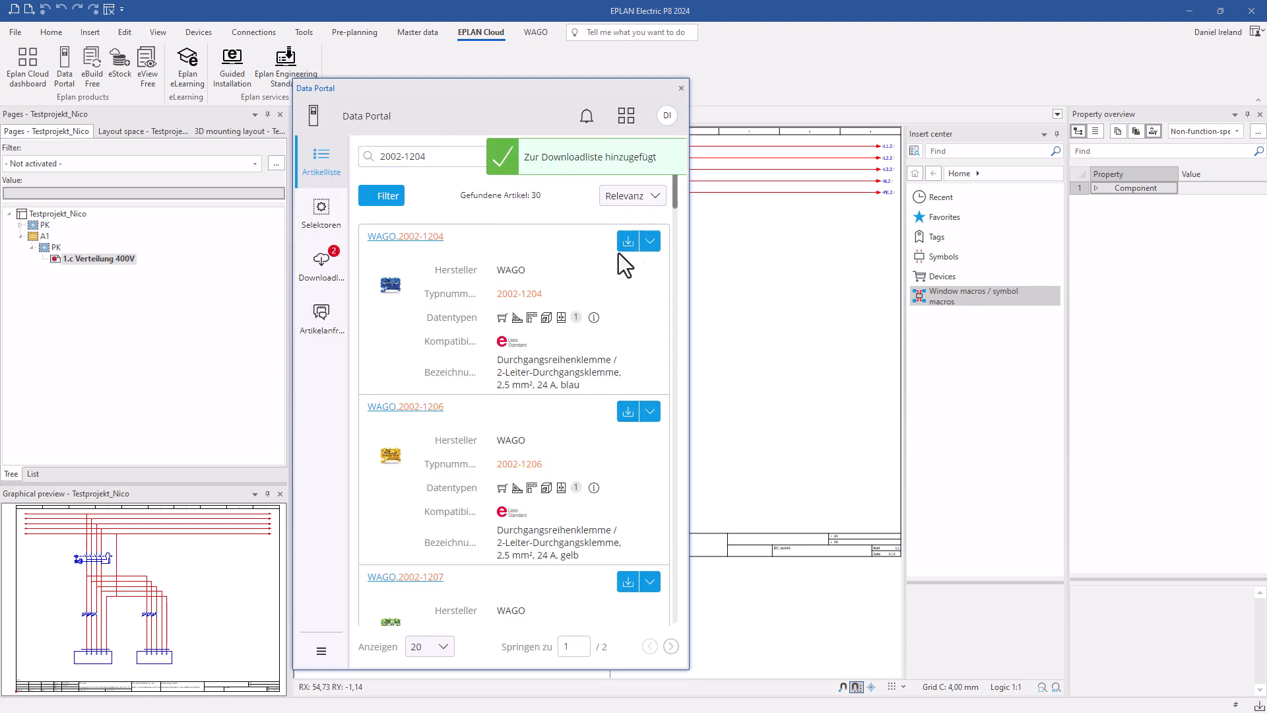
pyautogui.click(651, 530)
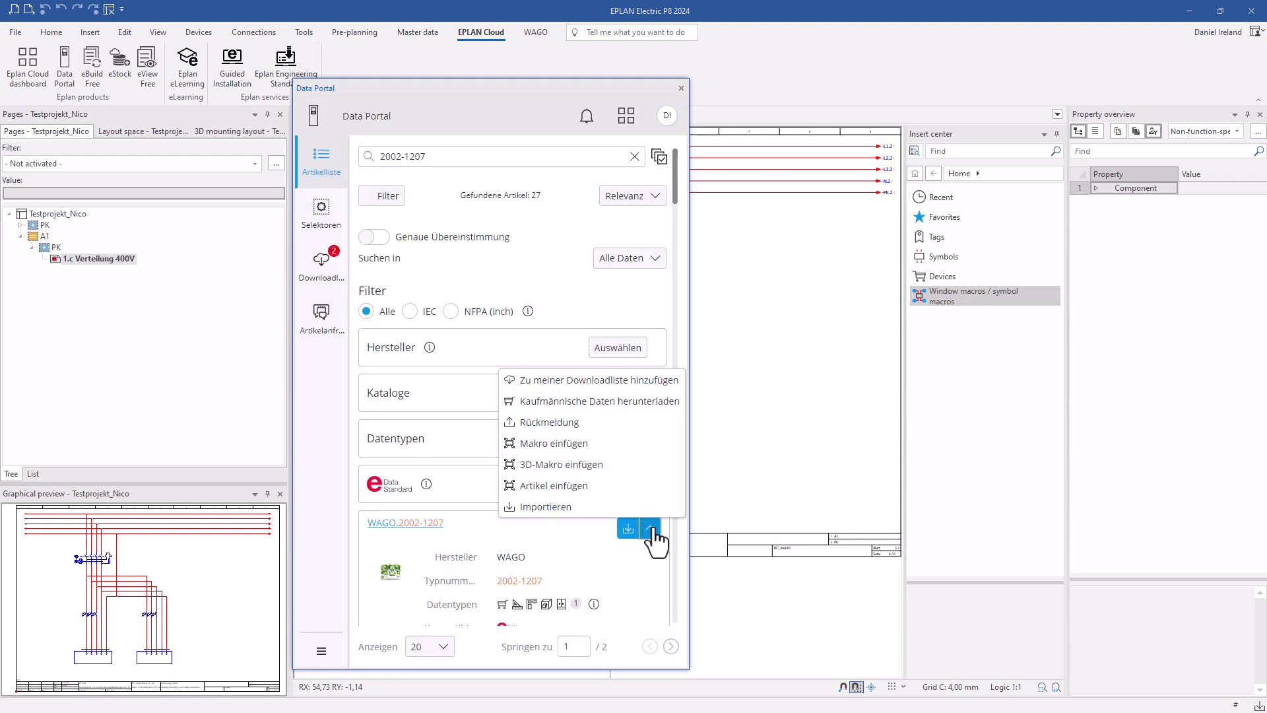
pyautogui.click(600, 380)
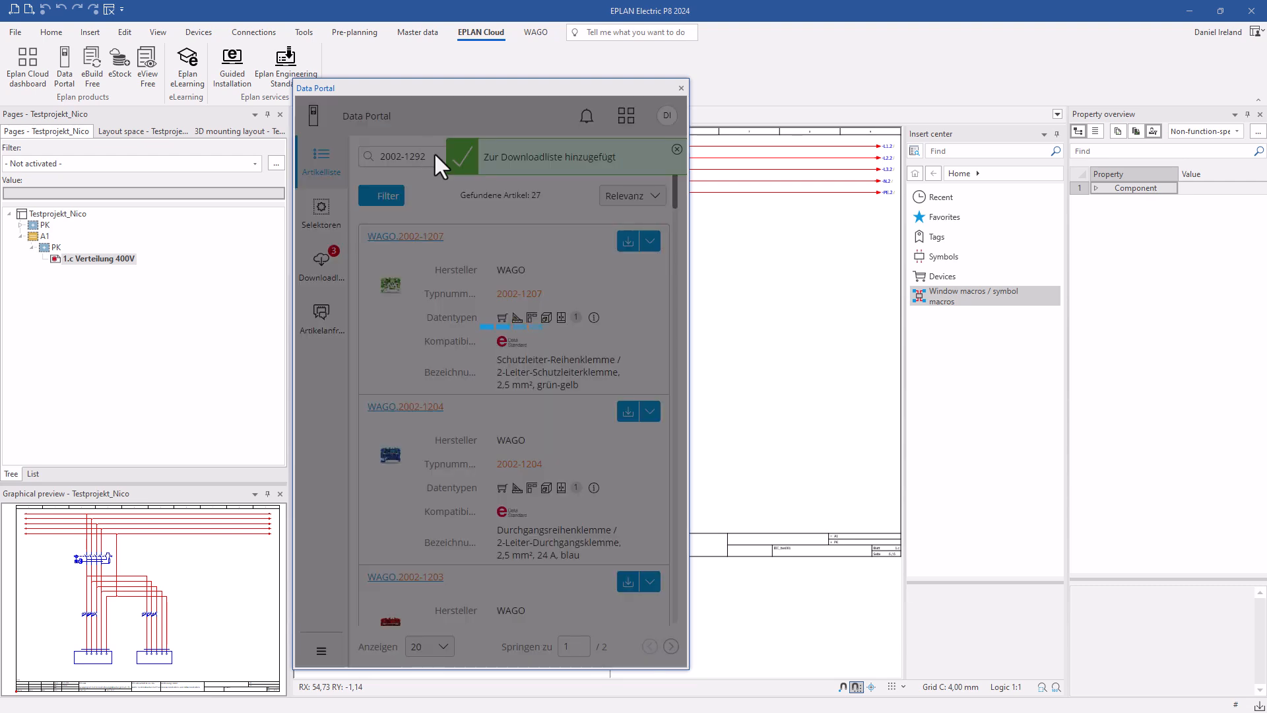
pyautogui.click(320, 263)
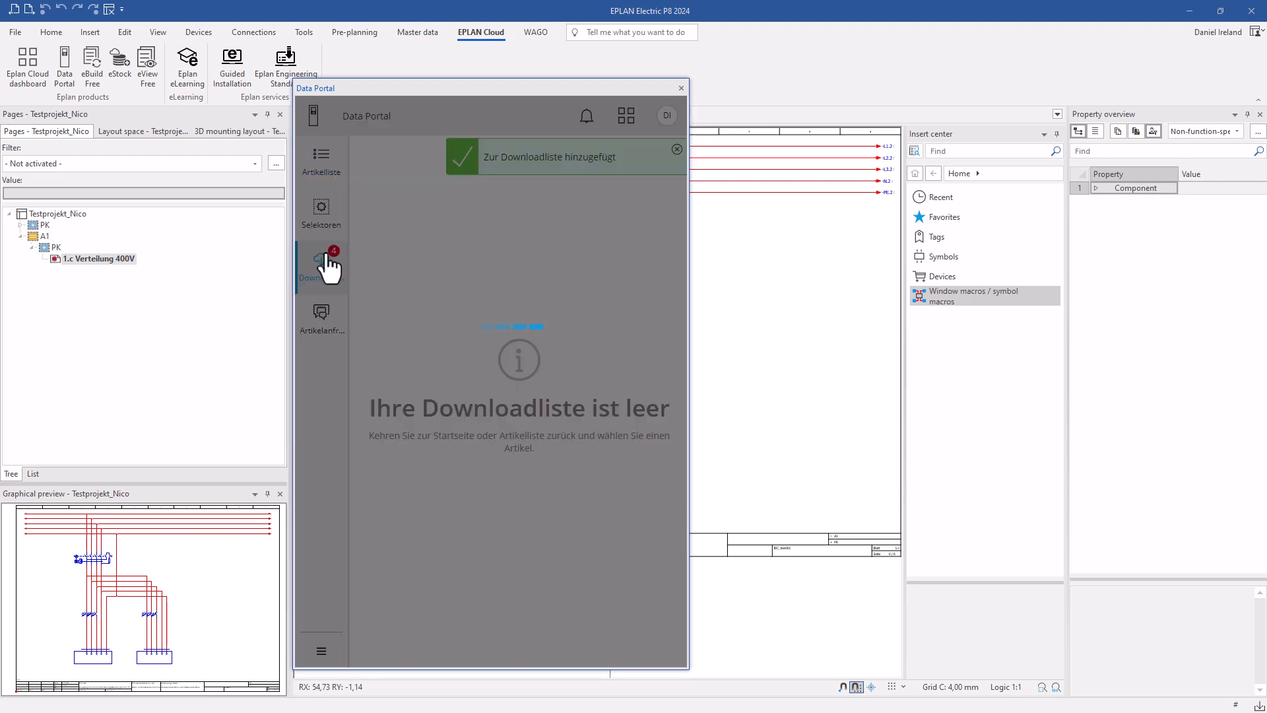
# - Import the four collected parts including accessories, then close the Data Portal
pyautogui.click(321, 266)
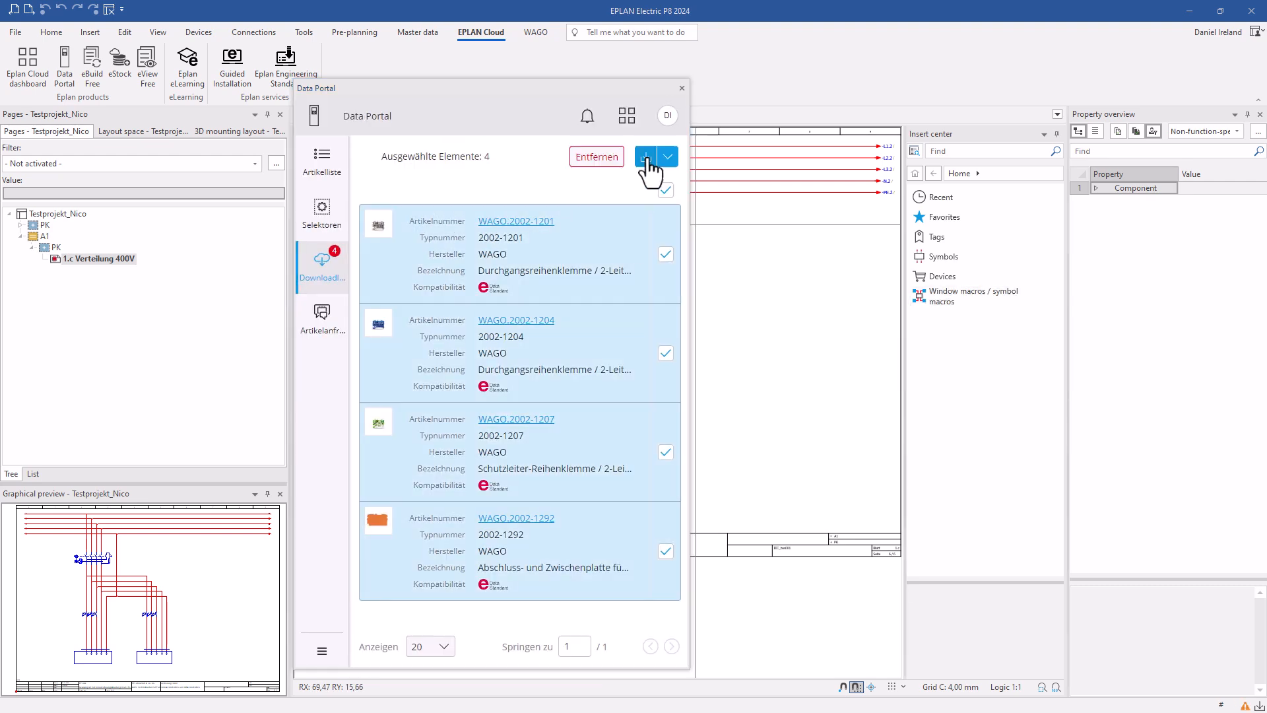
pyautogui.click(644, 155)
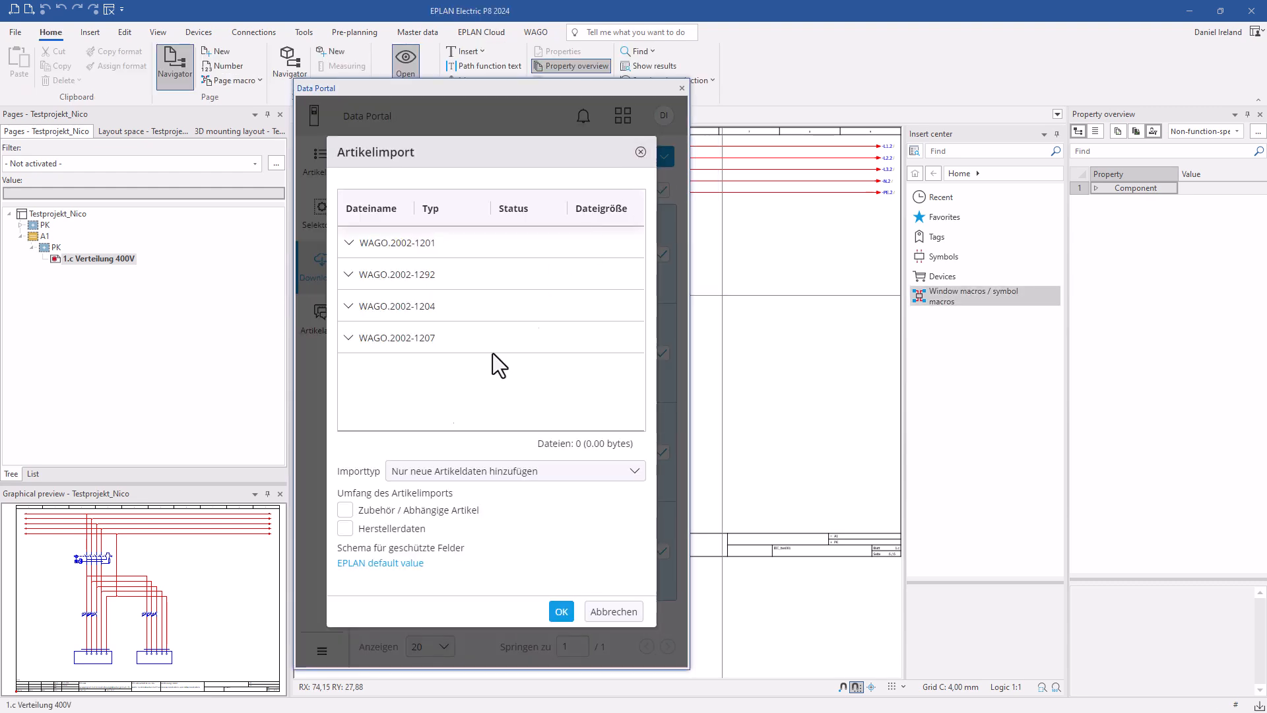
pyautogui.click(345, 510)
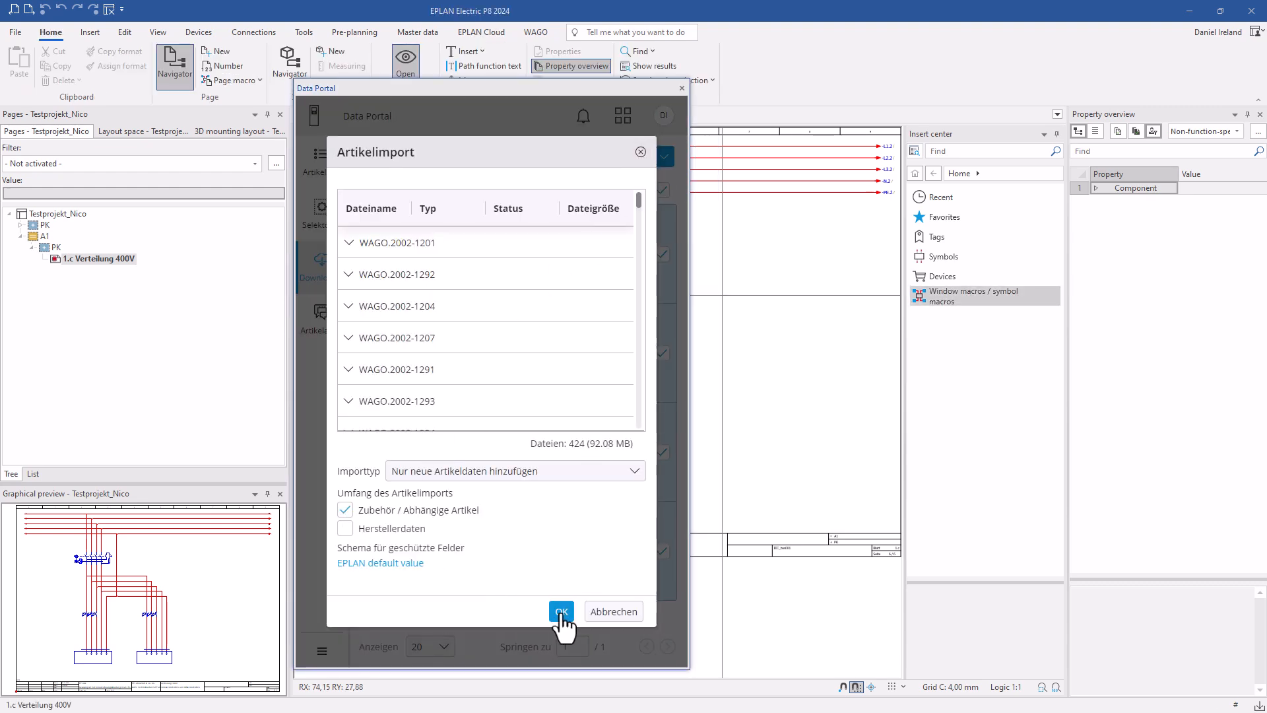
pyautogui.click(561, 611)
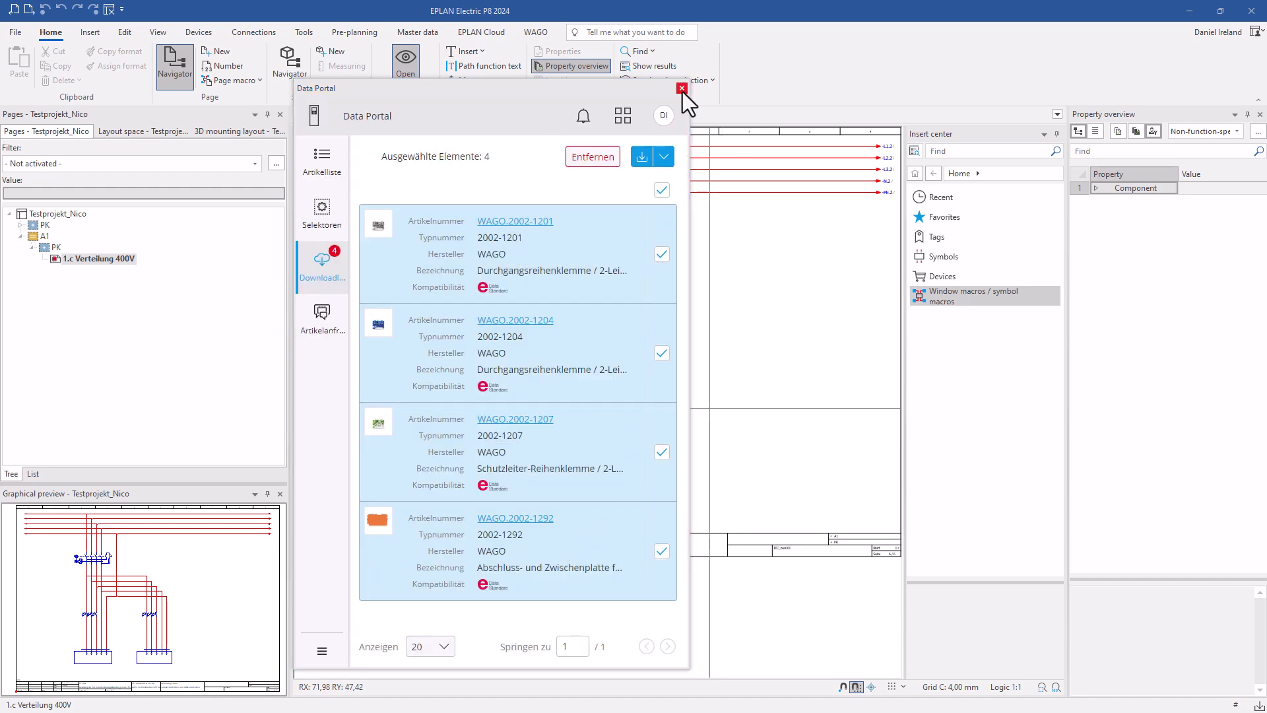
pyautogui.click(681, 88)
pyautogui.write('2002-1201')
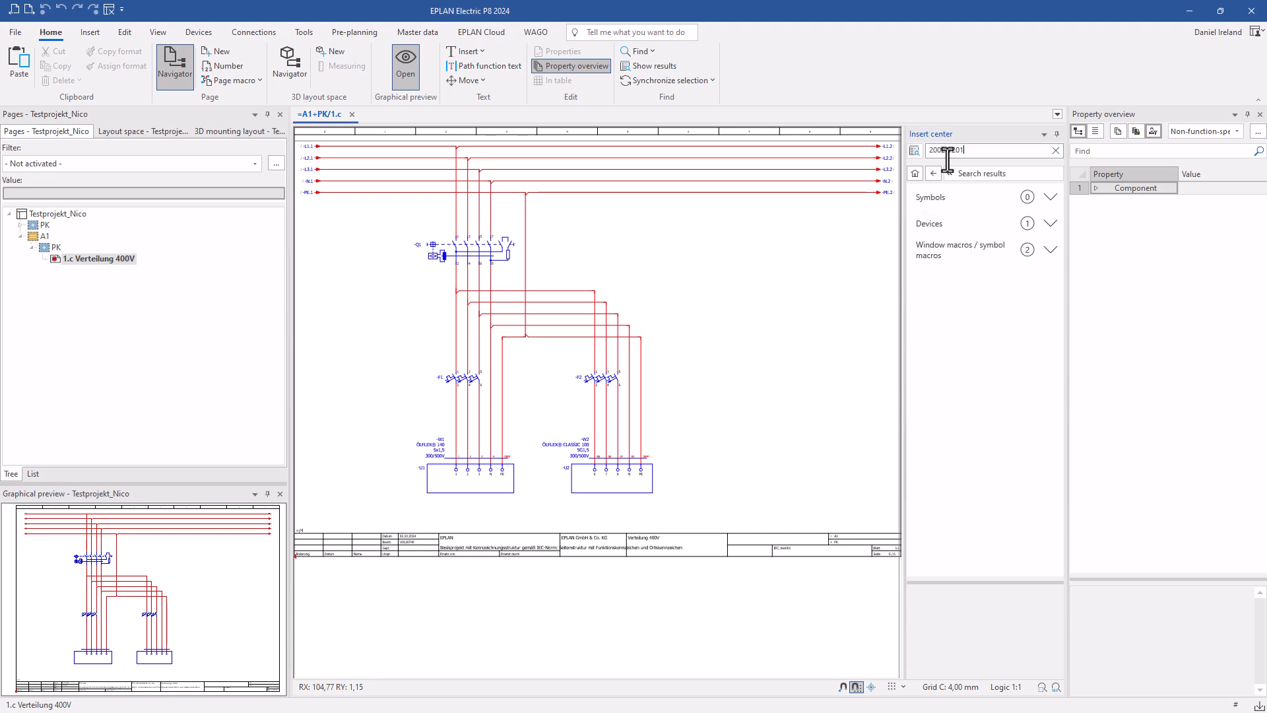
# - Search Insert center for the imported WAGO.2002-1207 terminal block
pyautogui.click(1052, 223)
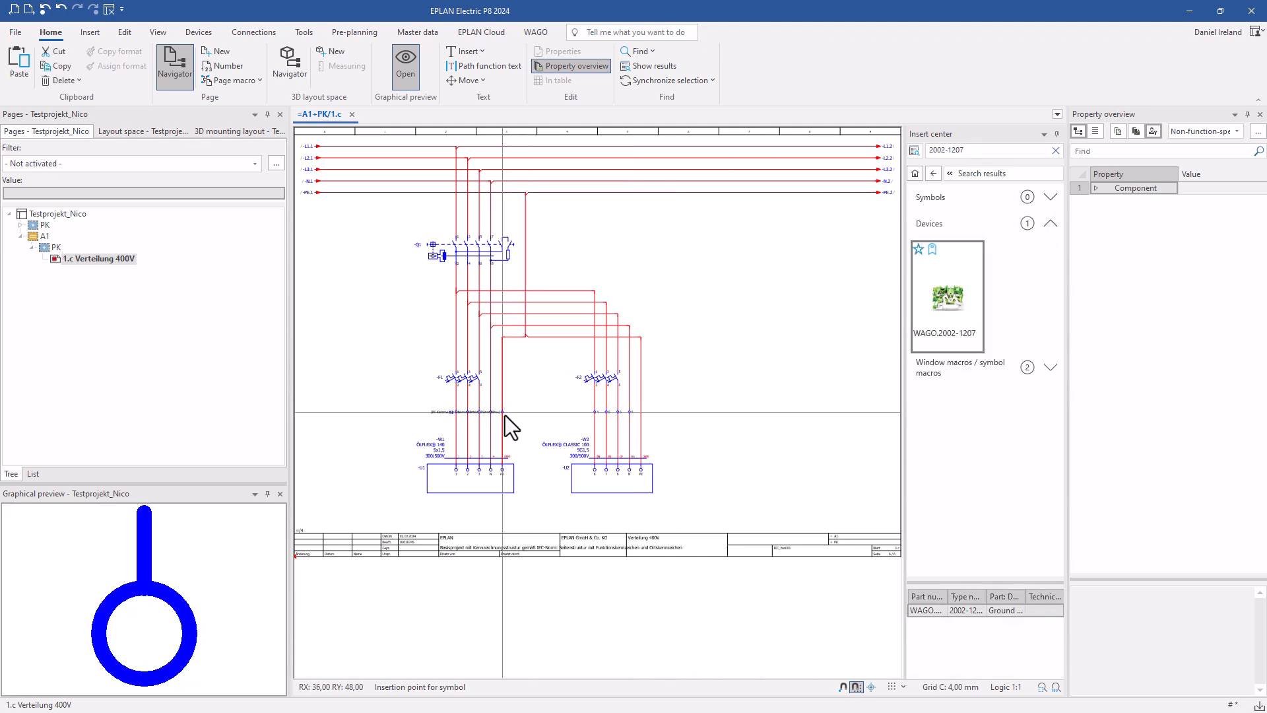
pyautogui.moveTo(586, 429)
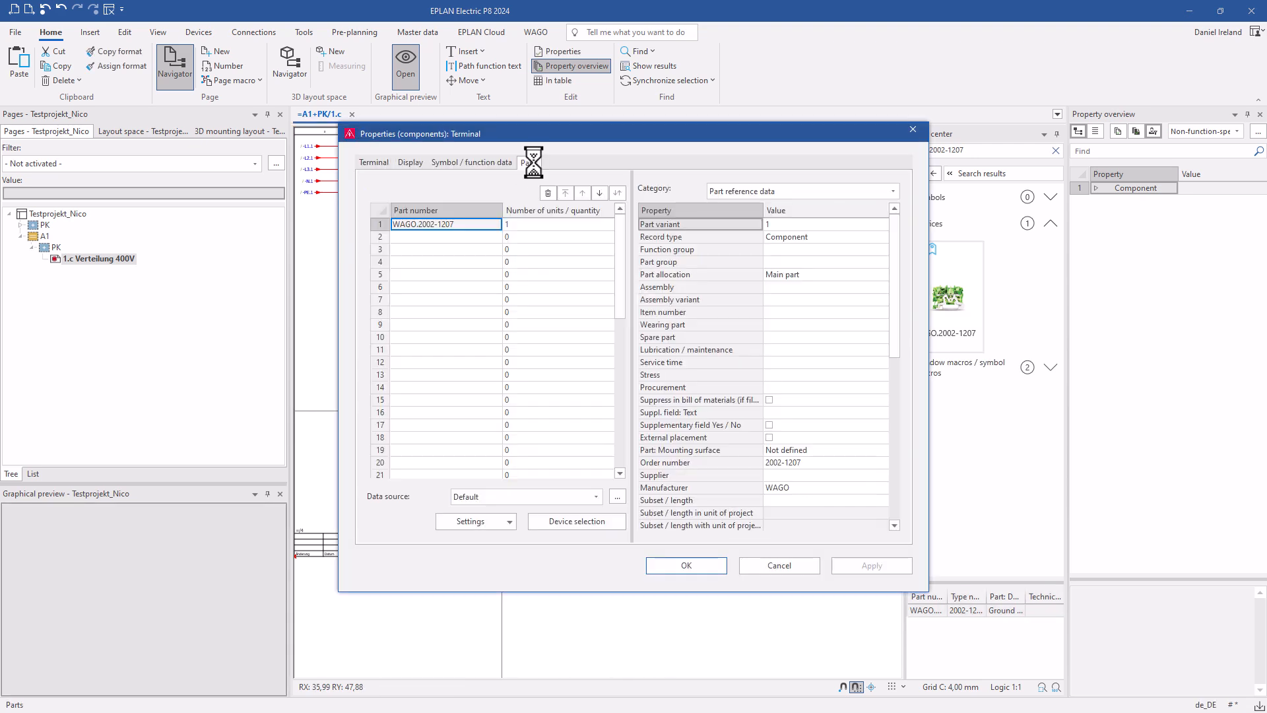
# - Add end plate WAGO.2002-1292 as a second part alongside 2002-1207 and confirm
pyautogui.click(576, 521)
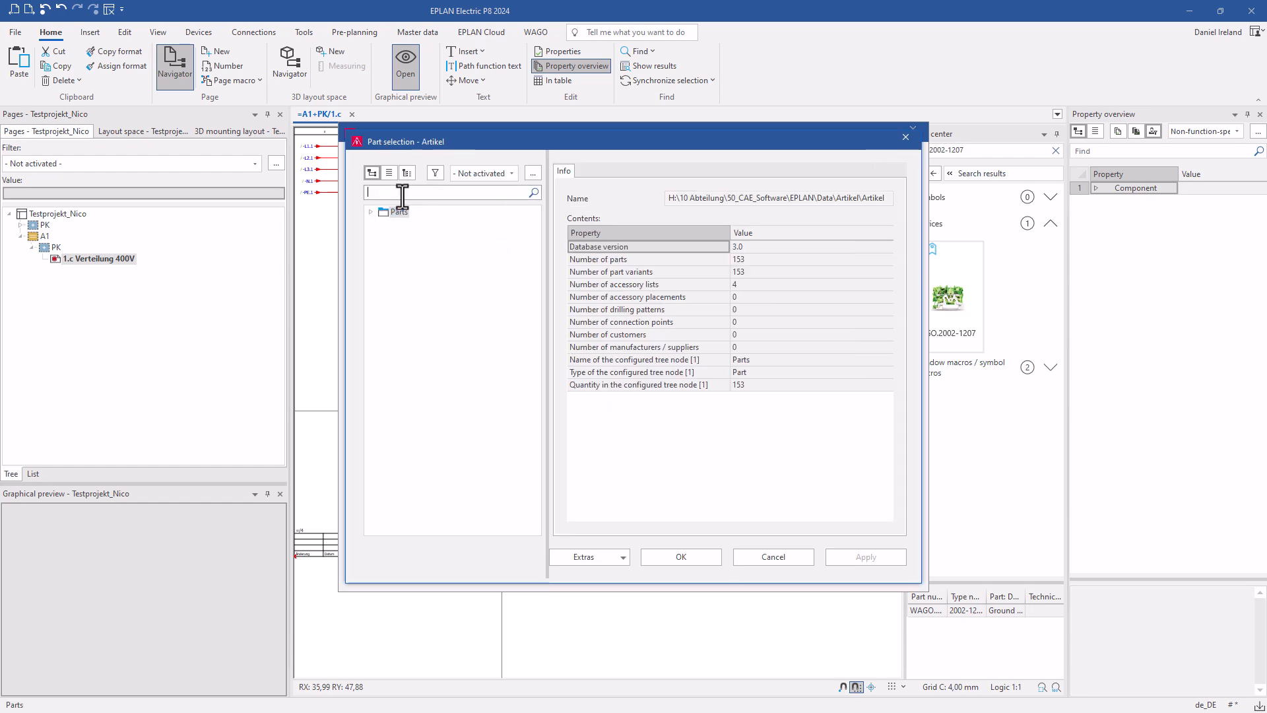
pyautogui.write('2002-1292')
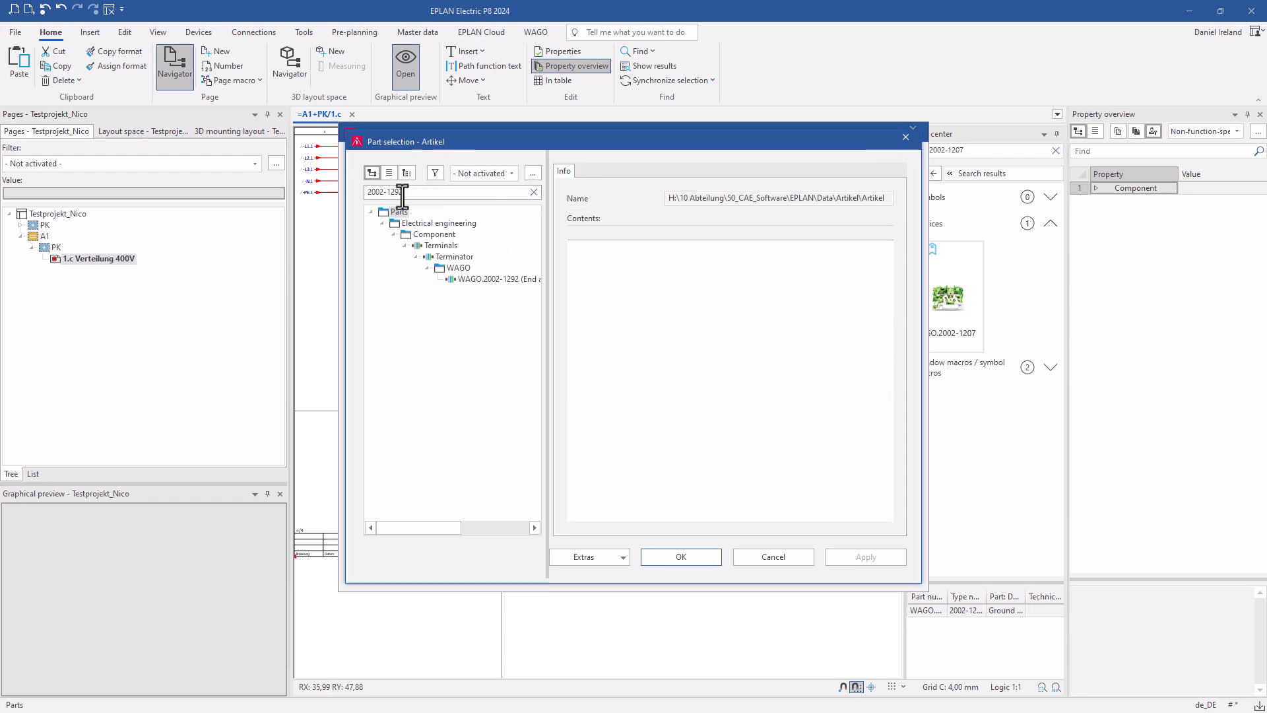
pyautogui.click(680, 557)
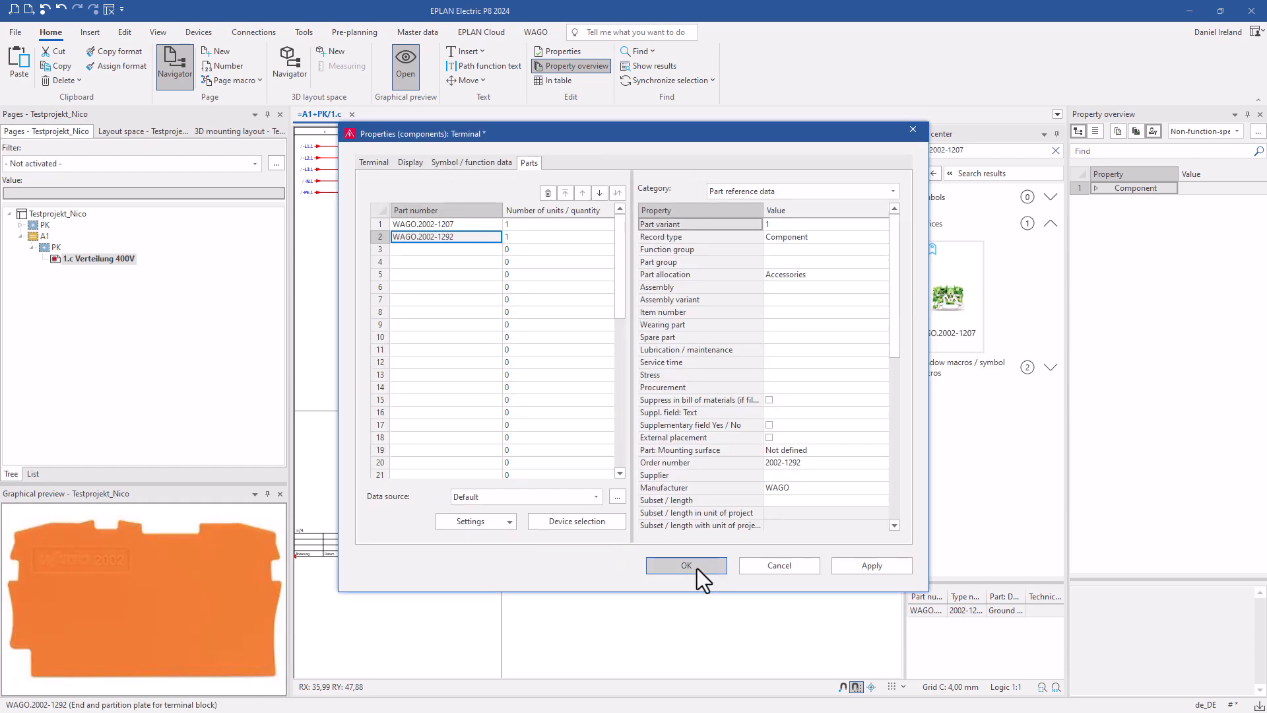
pyautogui.click(686, 565)
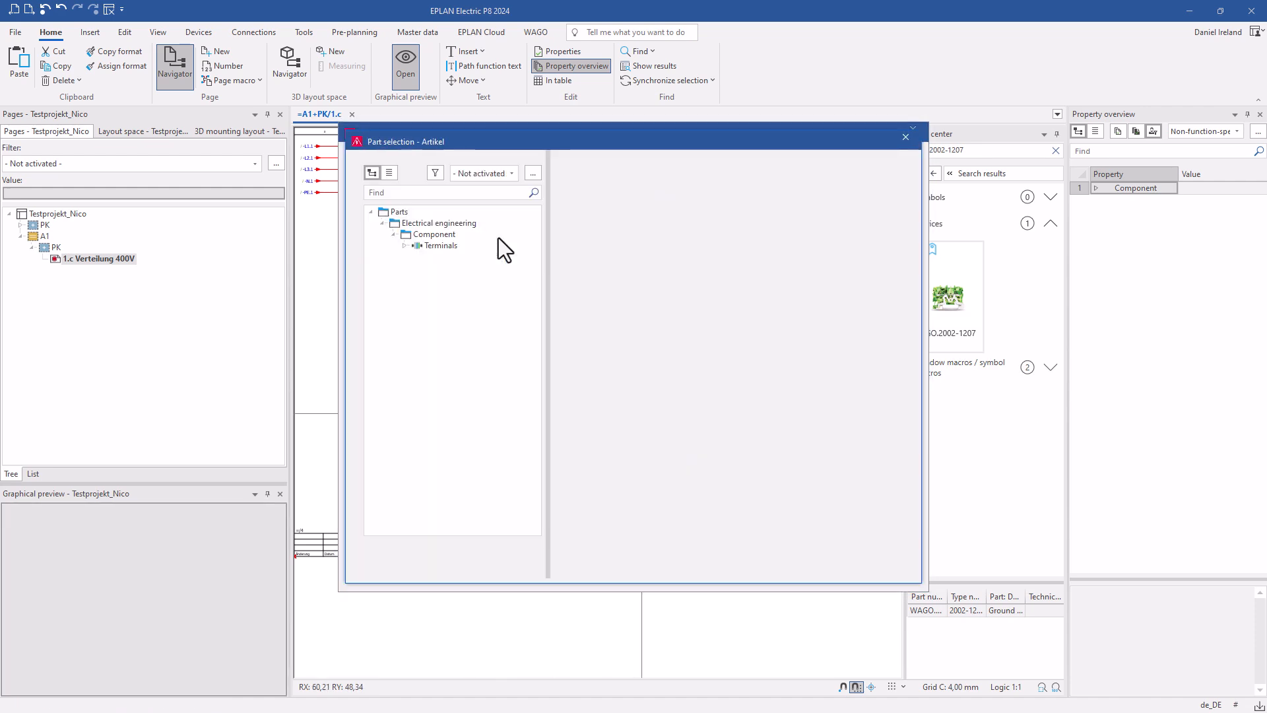
pyautogui.click(442, 245)
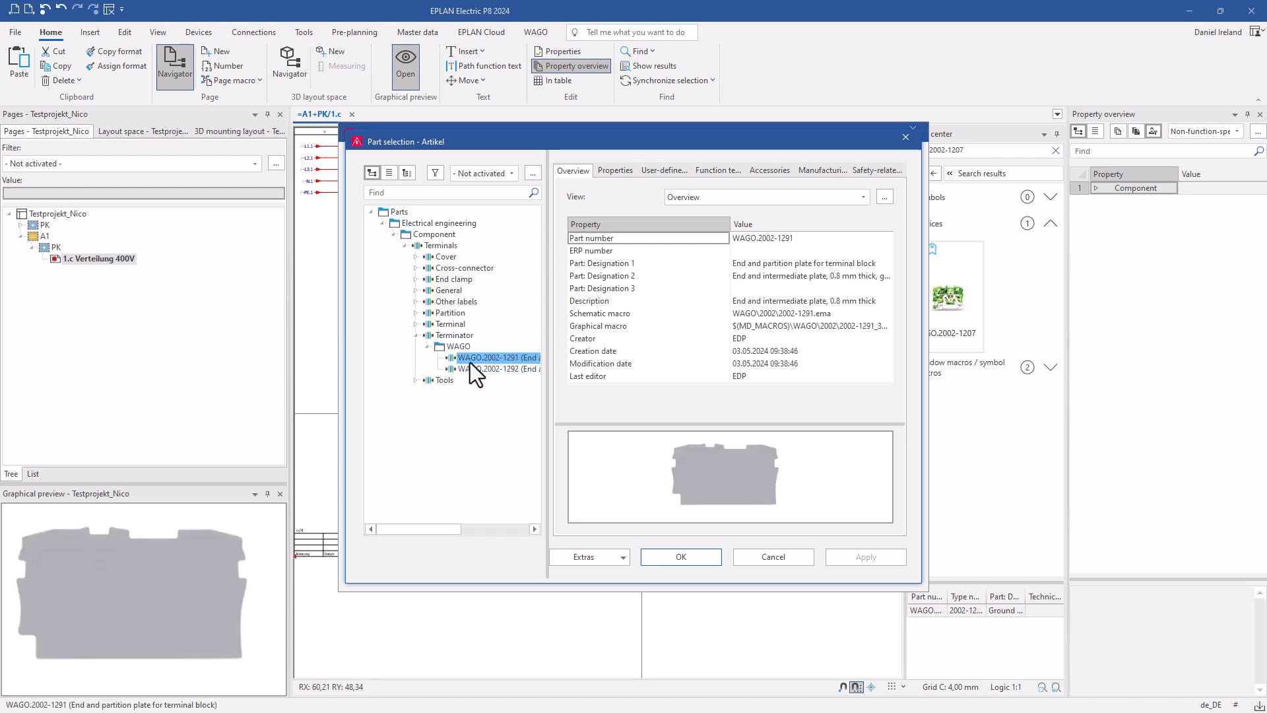
pyautogui.click(680, 558)
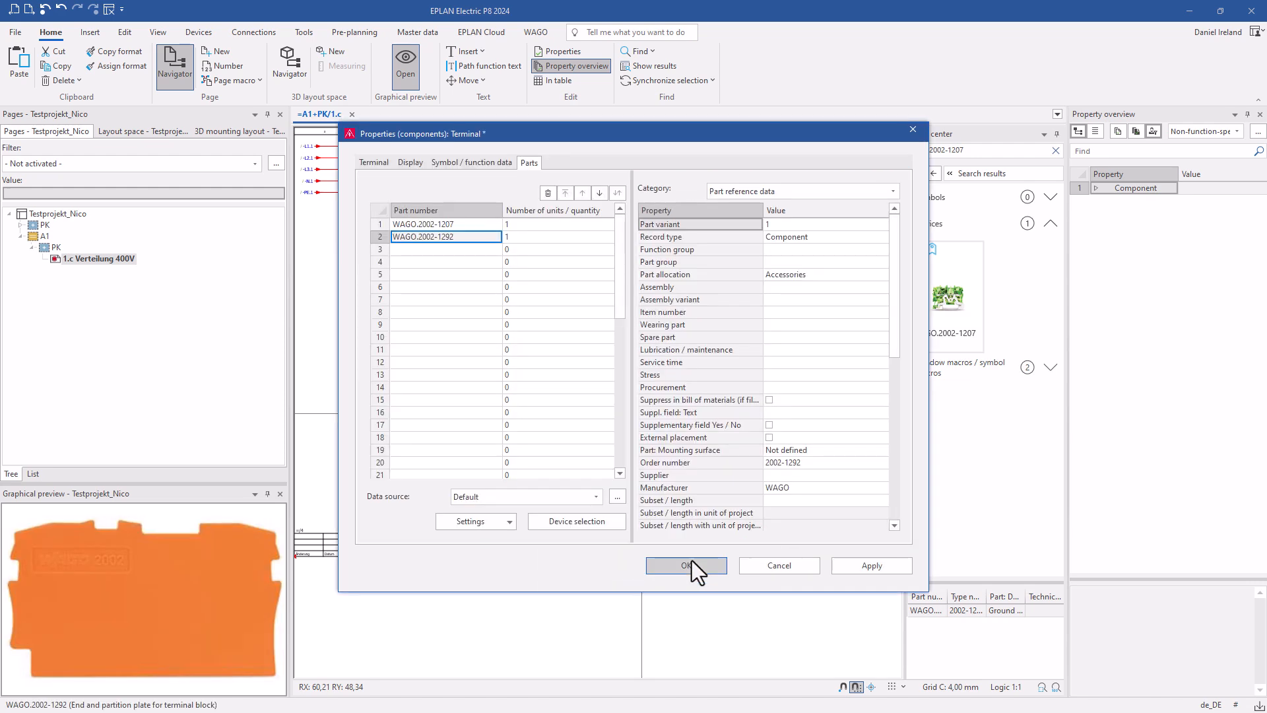
pyautogui.click(686, 565)
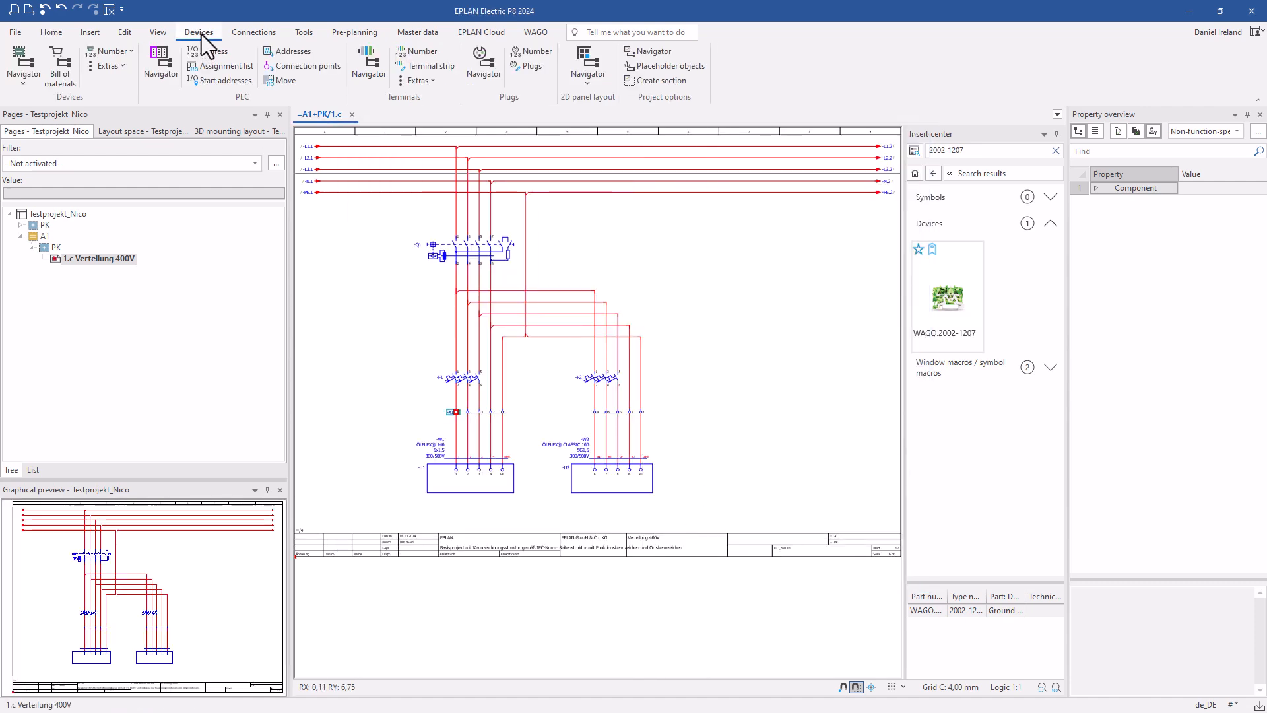
# - Open strip X1 from the terminal Navigator, review its ten terminals and end plates, then close
pyautogui.click(368, 65)
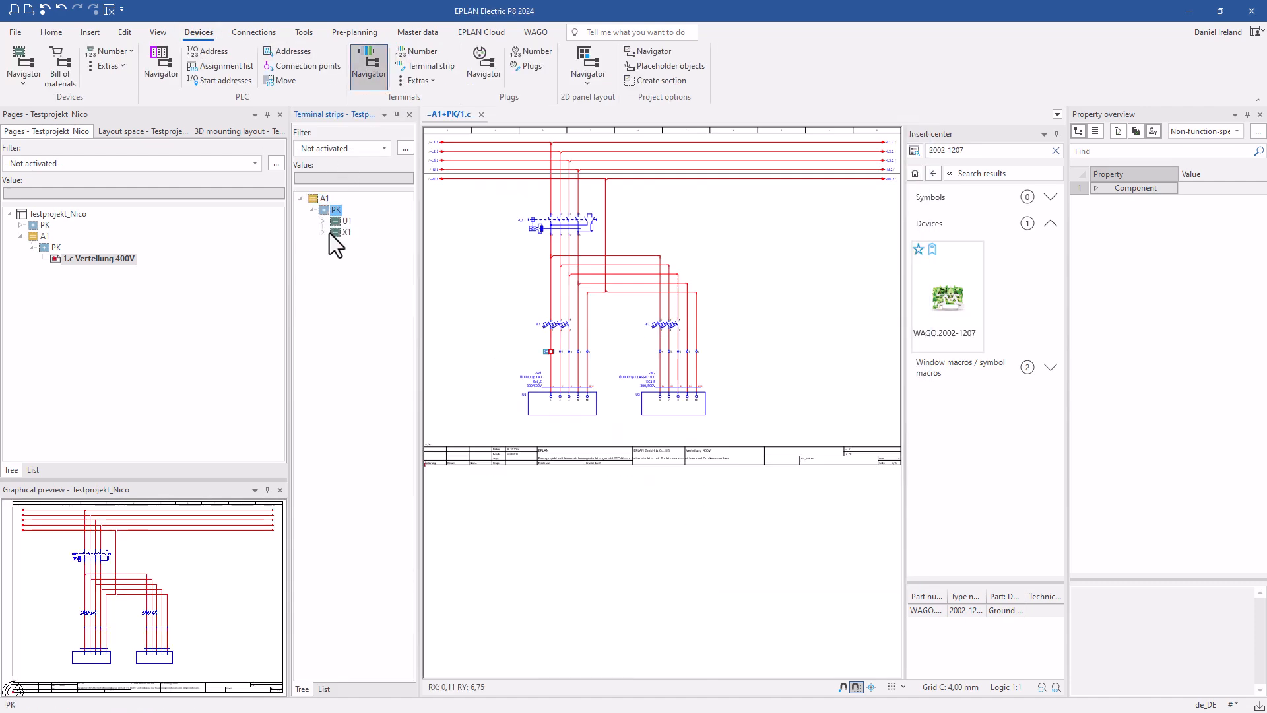
pyautogui.doubleClick(339, 232)
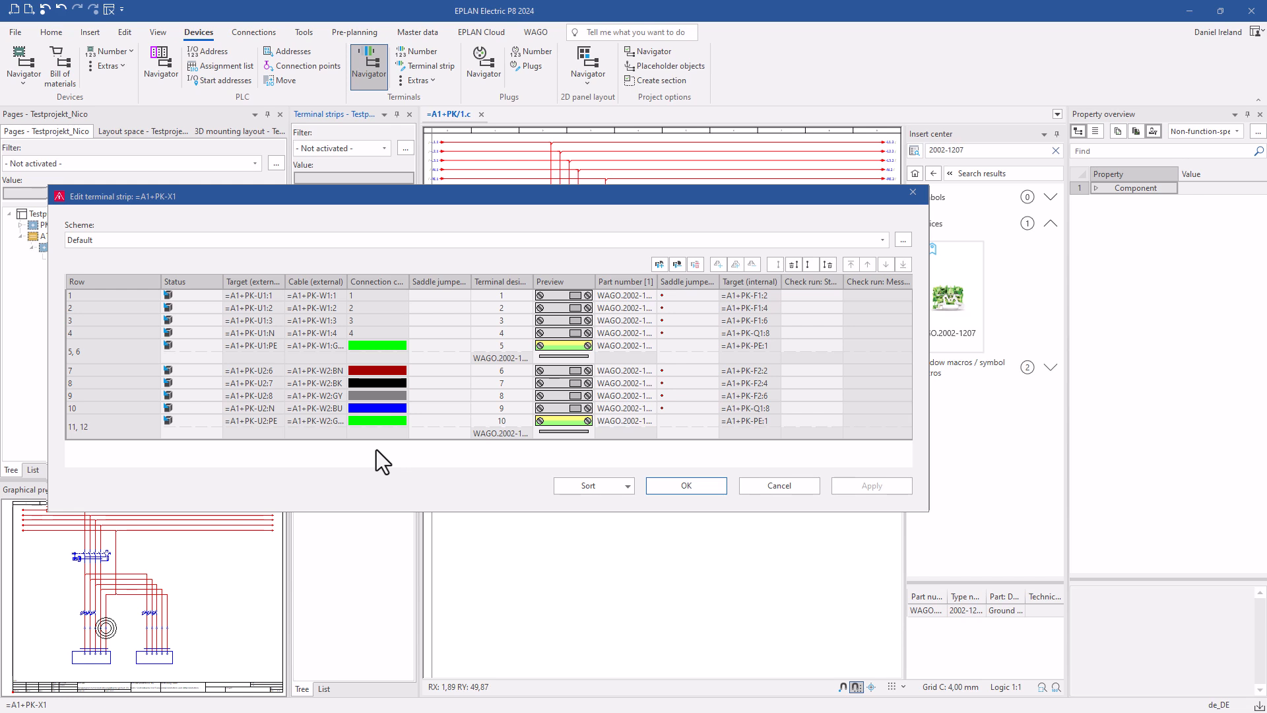
pyautogui.click(685, 485)
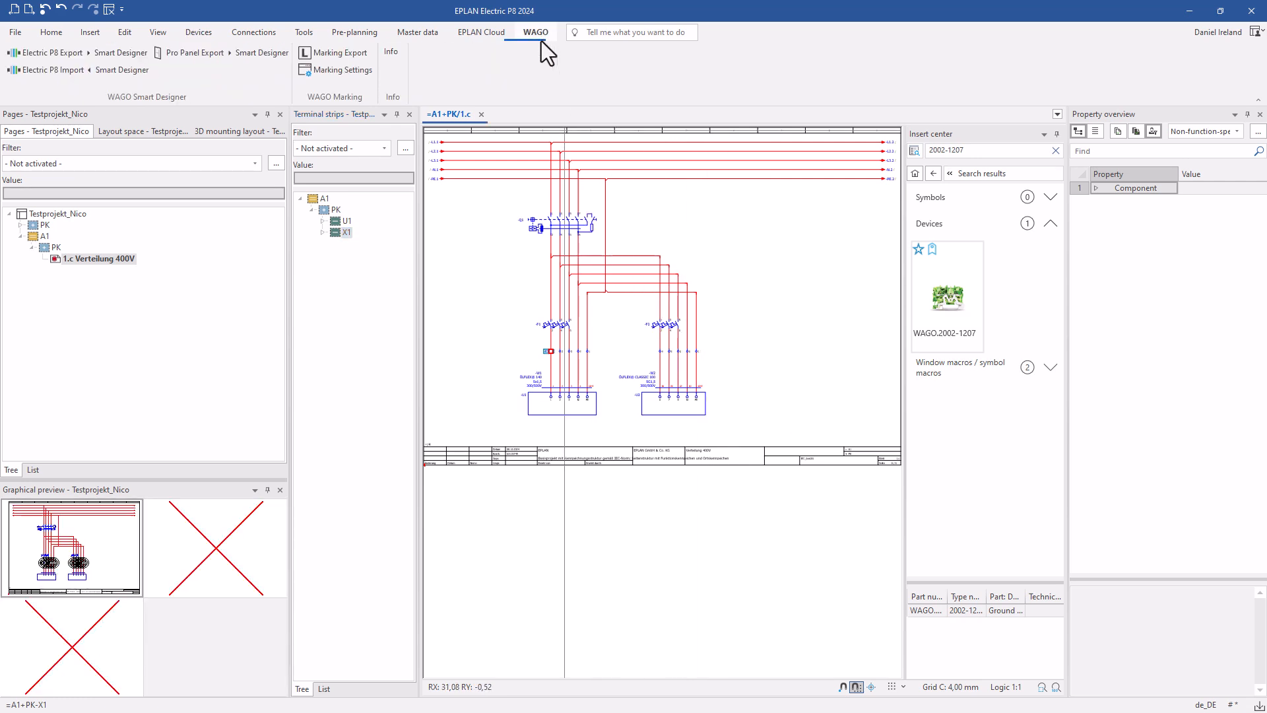
pyautogui.moveTo(339, 51)
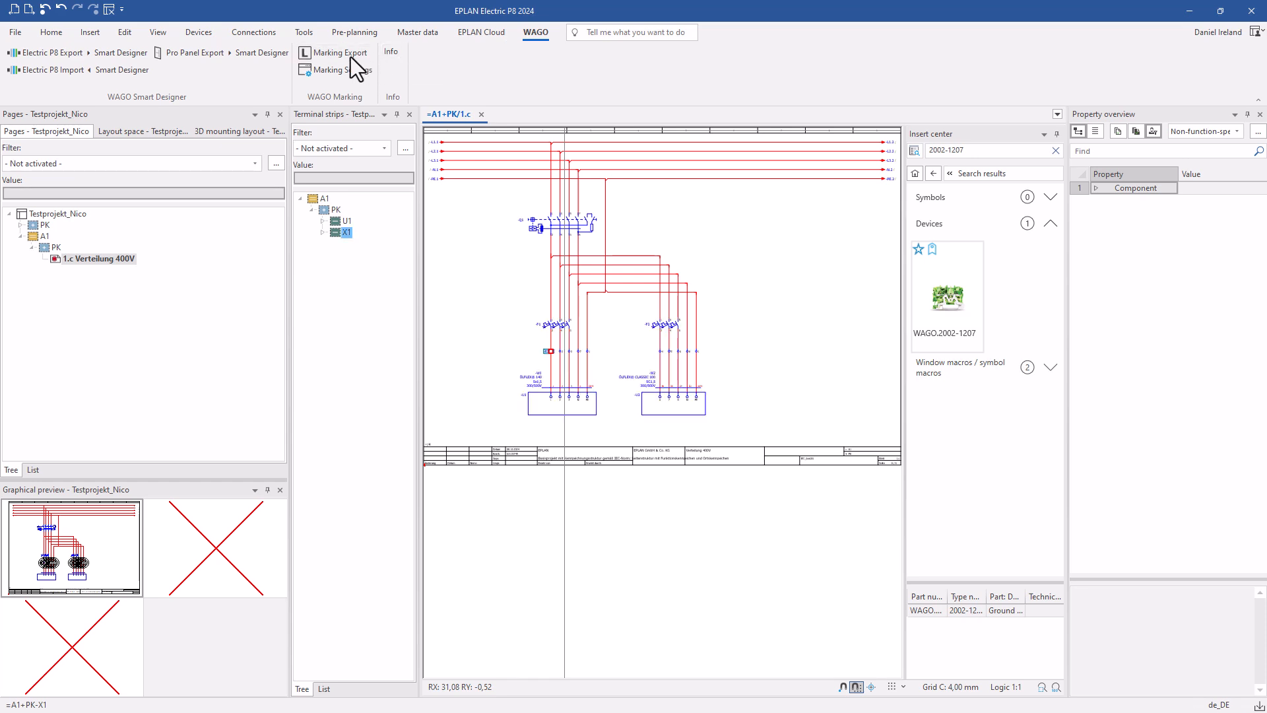
# - Choose terminal block marking in WAGO Marking Export and select all strips, including =A1+PK-X1
pyautogui.click(338, 52)
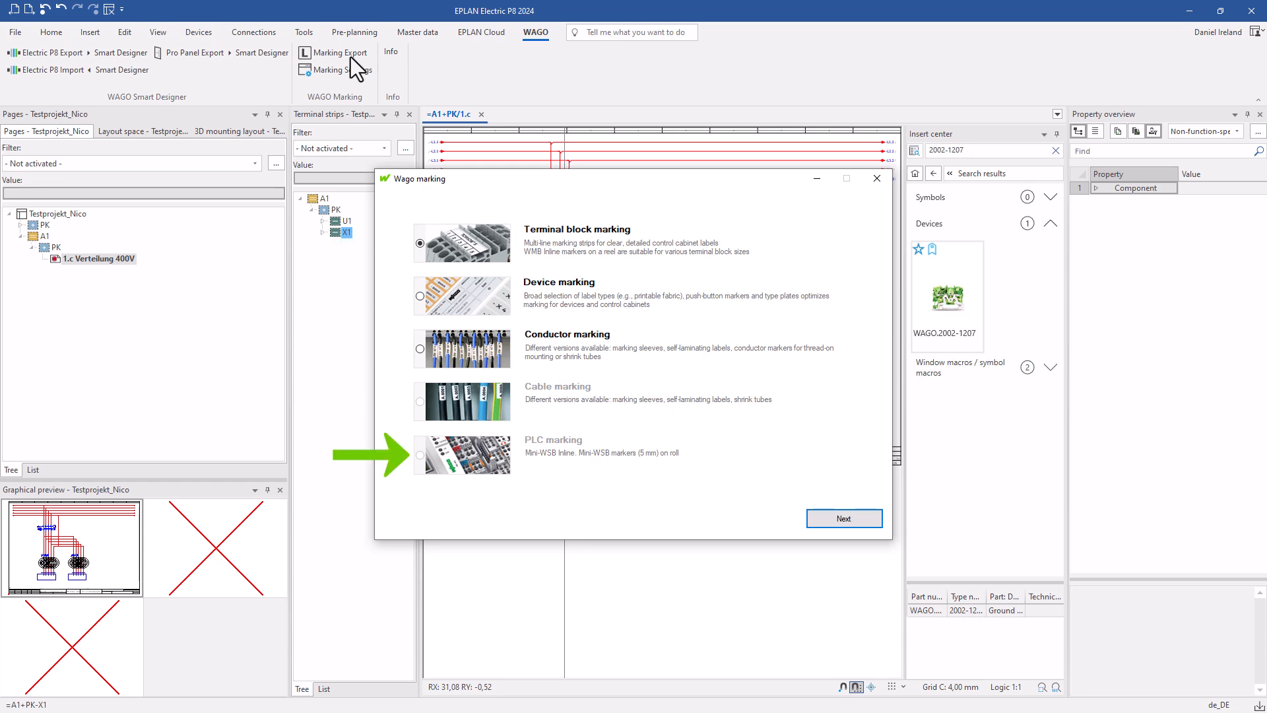
pyautogui.click(419, 242)
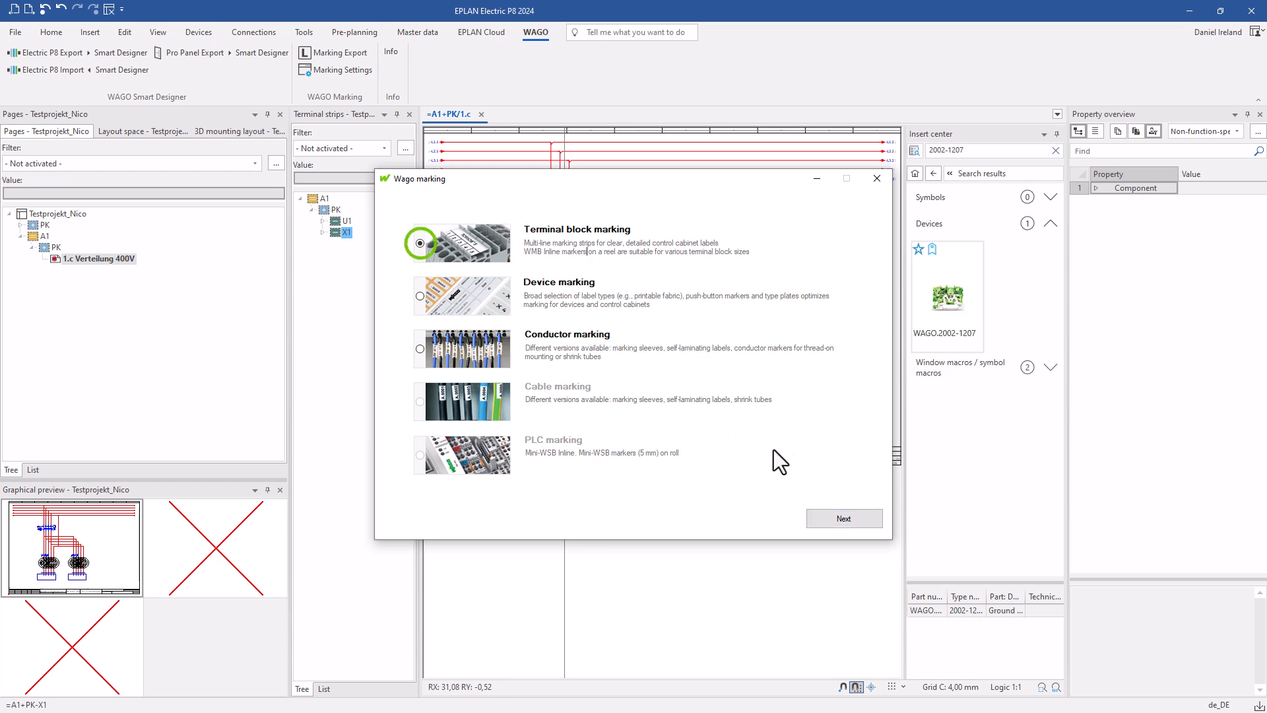
pyautogui.click(843, 518)
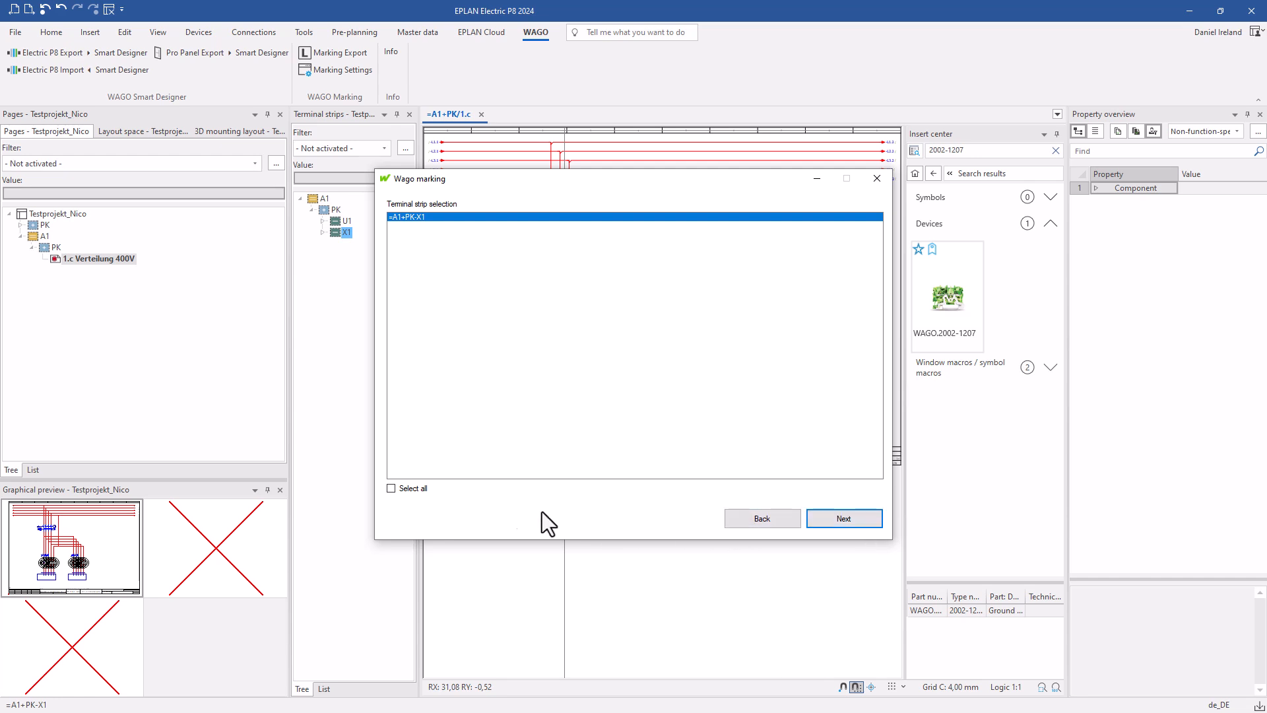
pyautogui.click(391, 488)
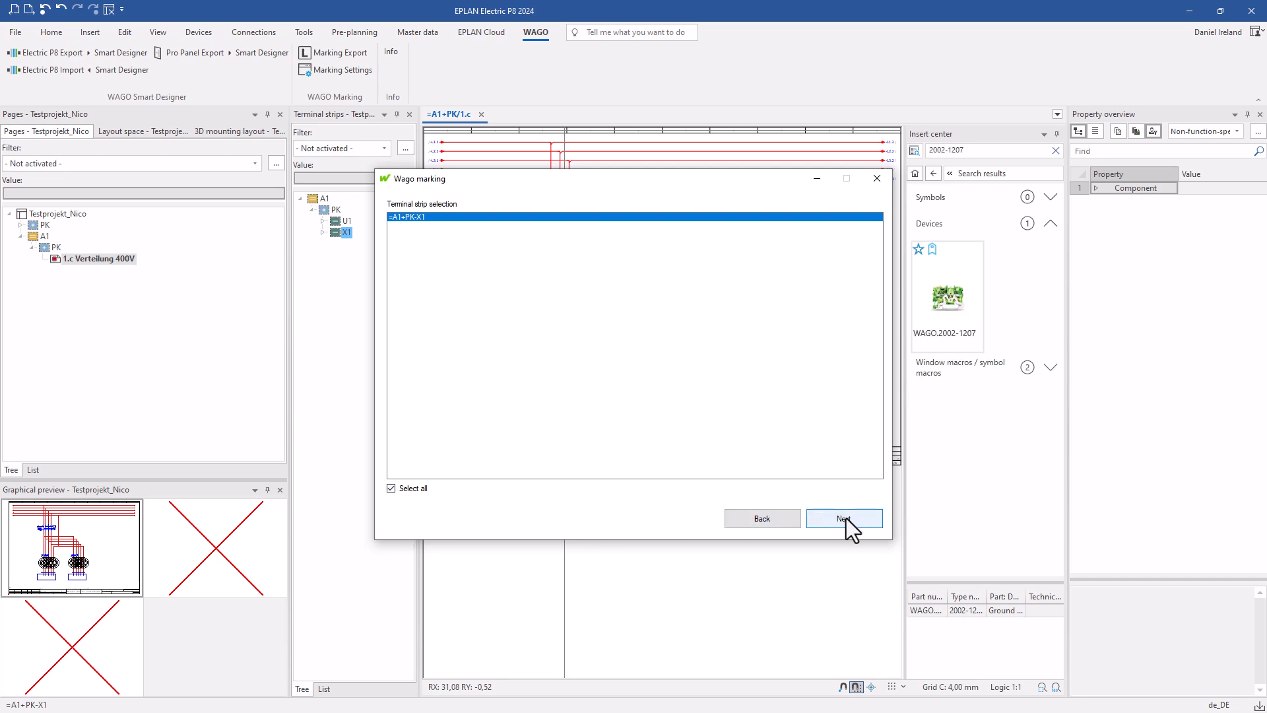
pyautogui.click(844, 518)
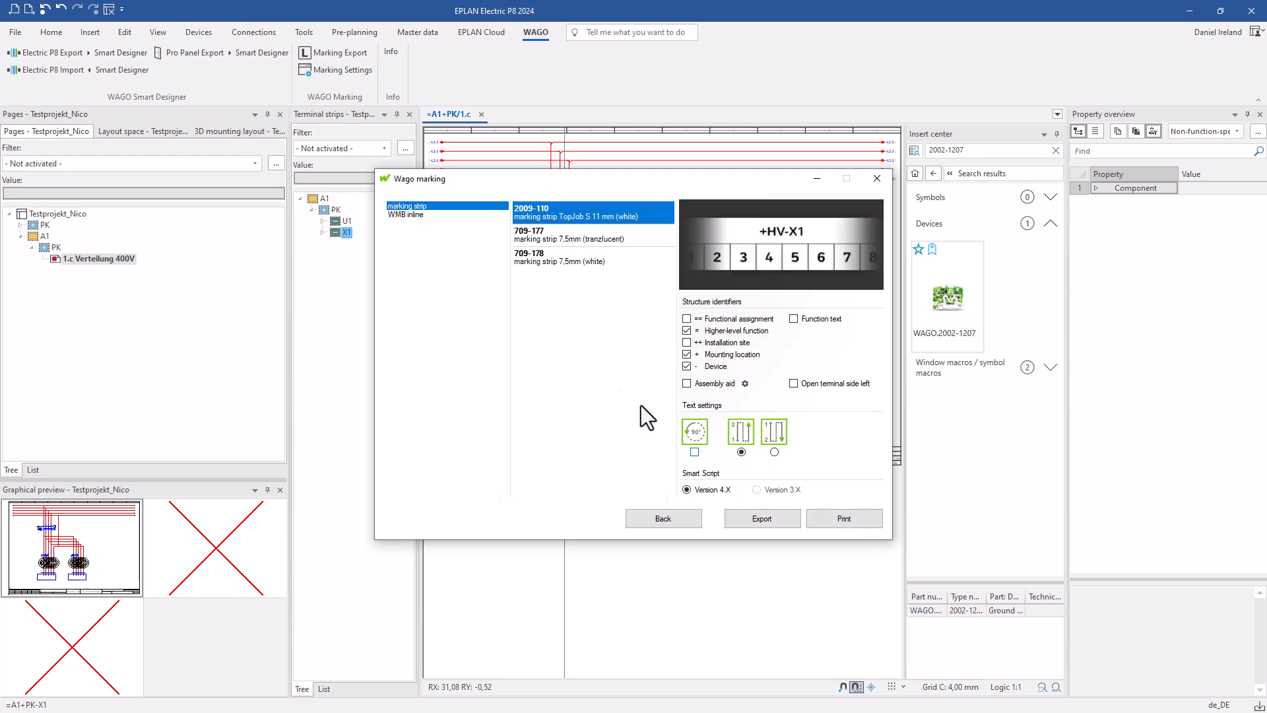
# - Export the X1 markings on 2009-110 TopJob S strip and send them to Smart Script printing
pyautogui.click(406, 214)
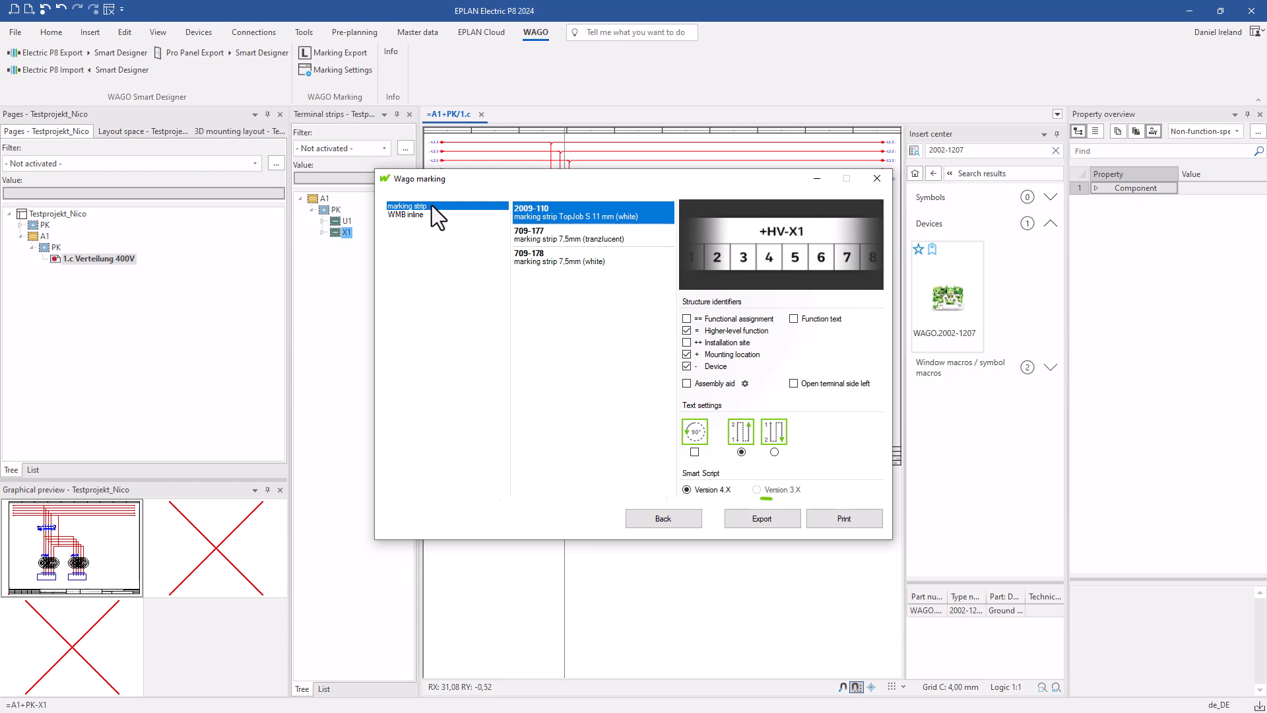
pyautogui.click(760, 518)
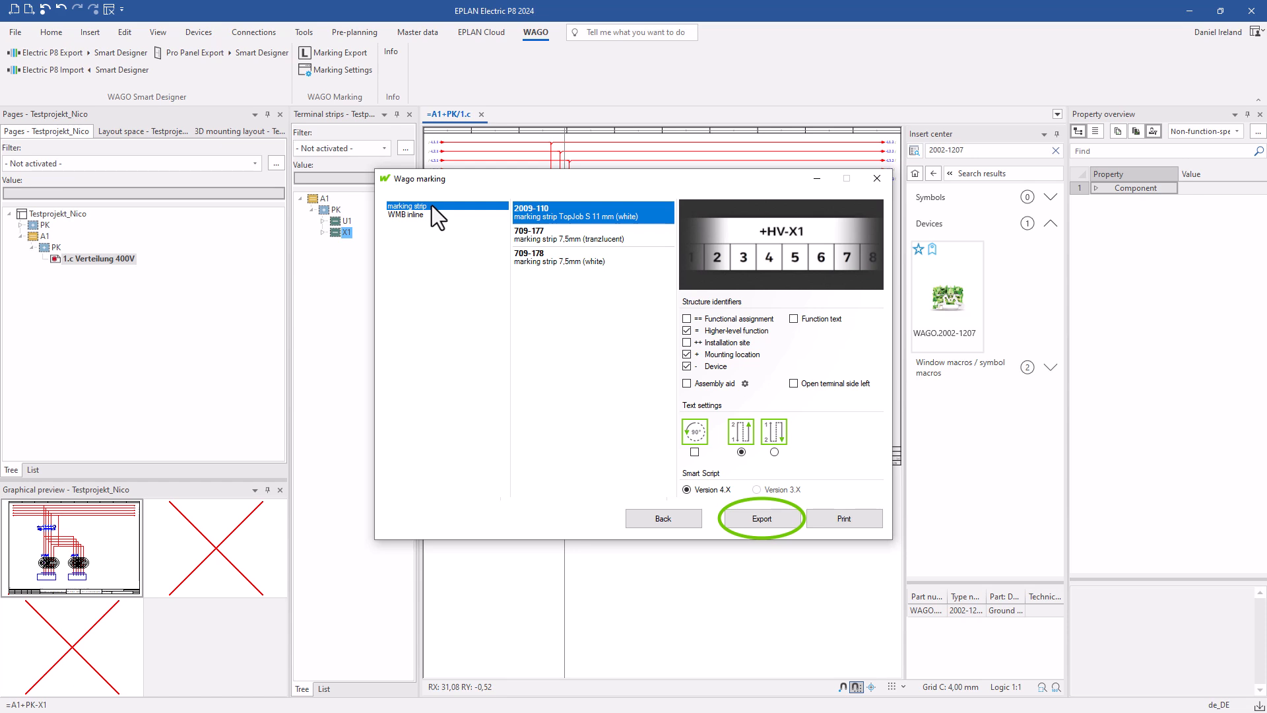
pyautogui.click(760, 518)
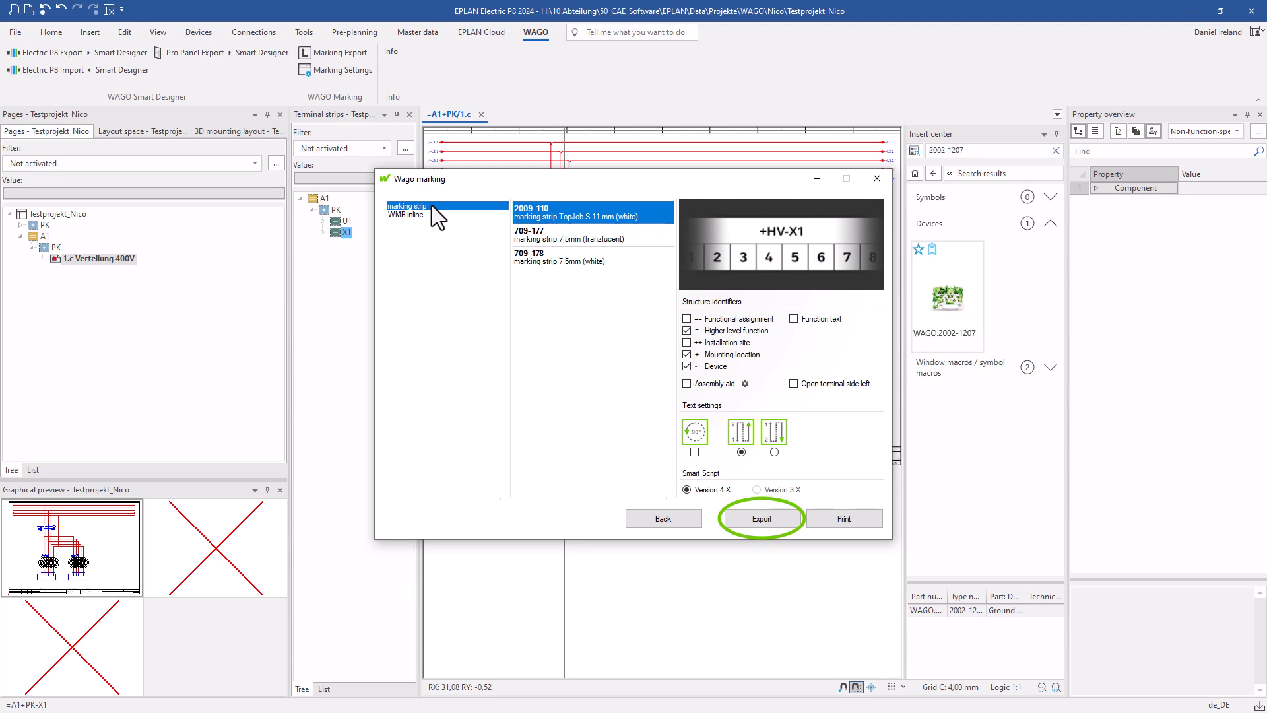
pyautogui.moveTo(844, 518)
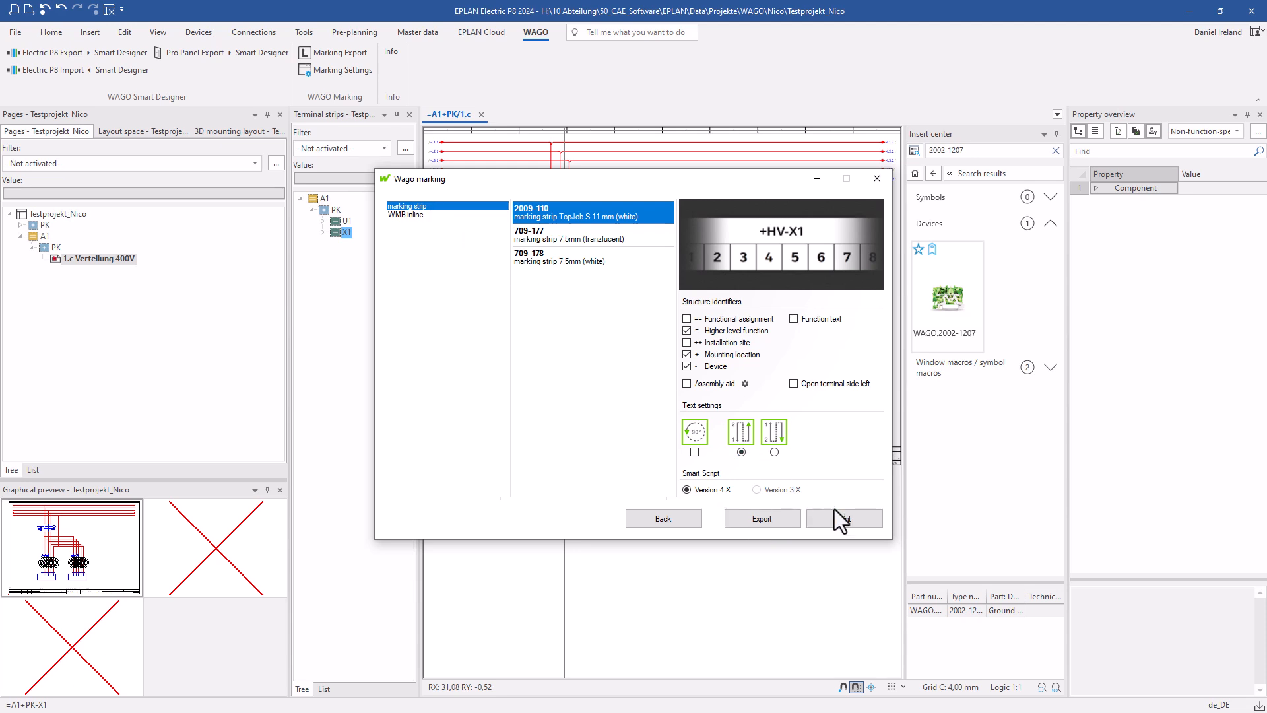
pyautogui.click(843, 519)
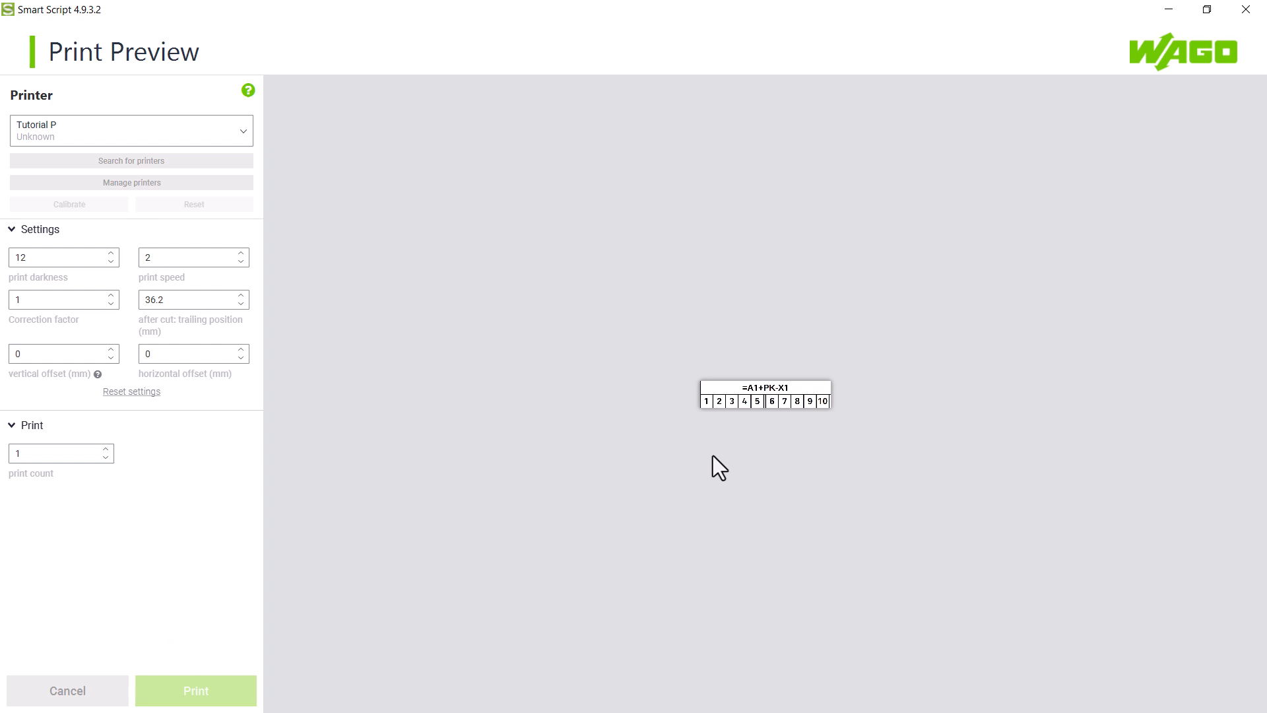
pyautogui.moveTo(76, 703)
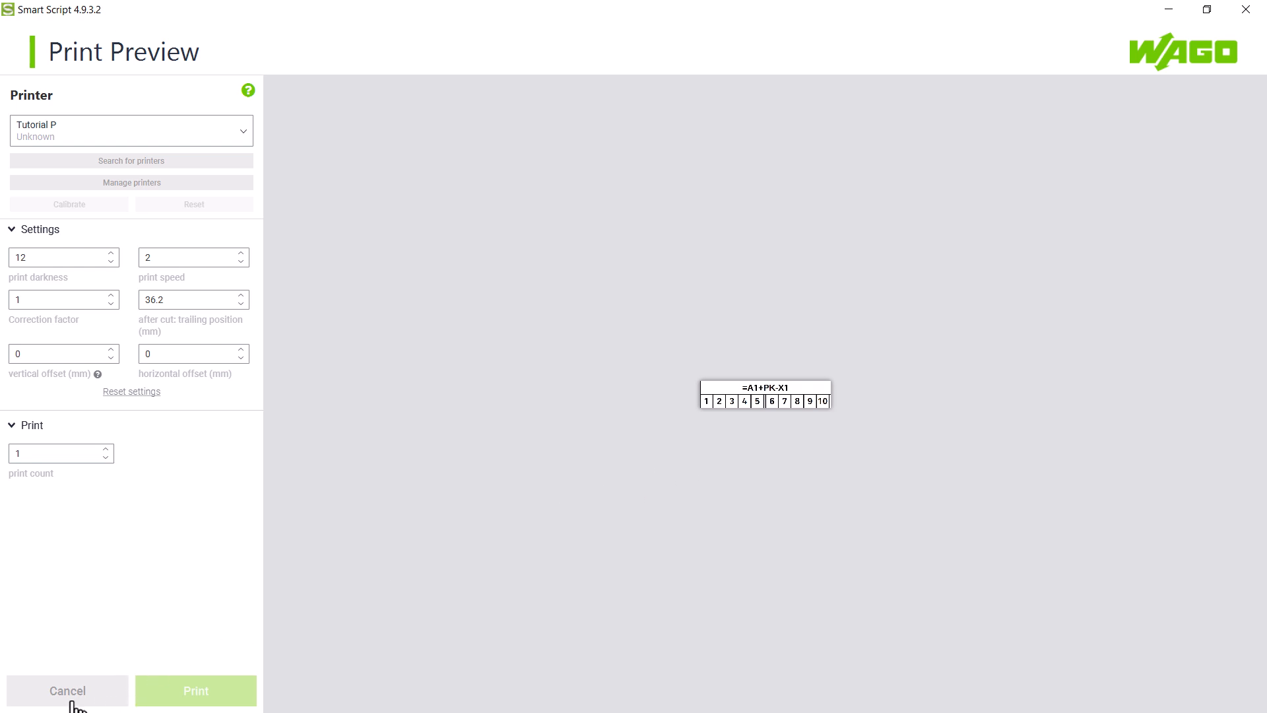